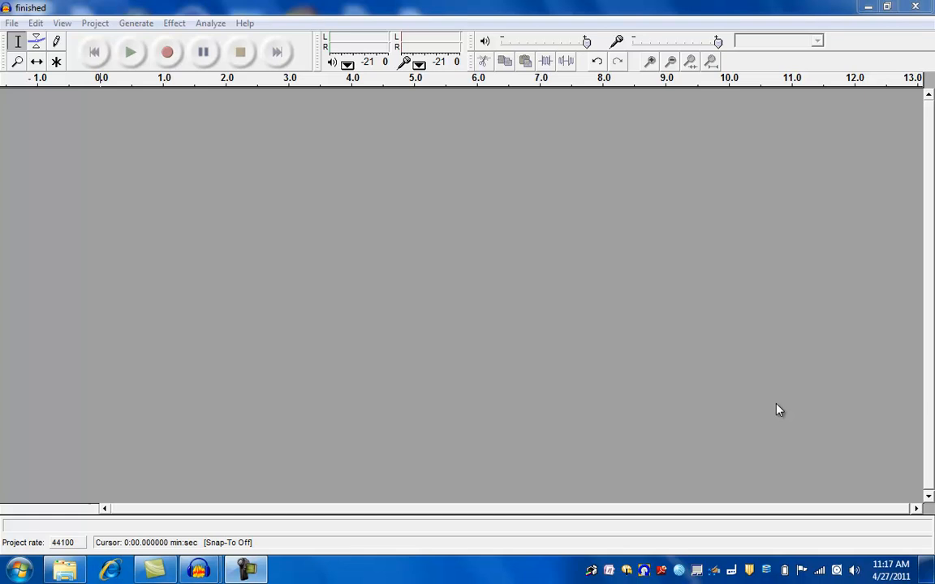
mouse_move(12, 29)
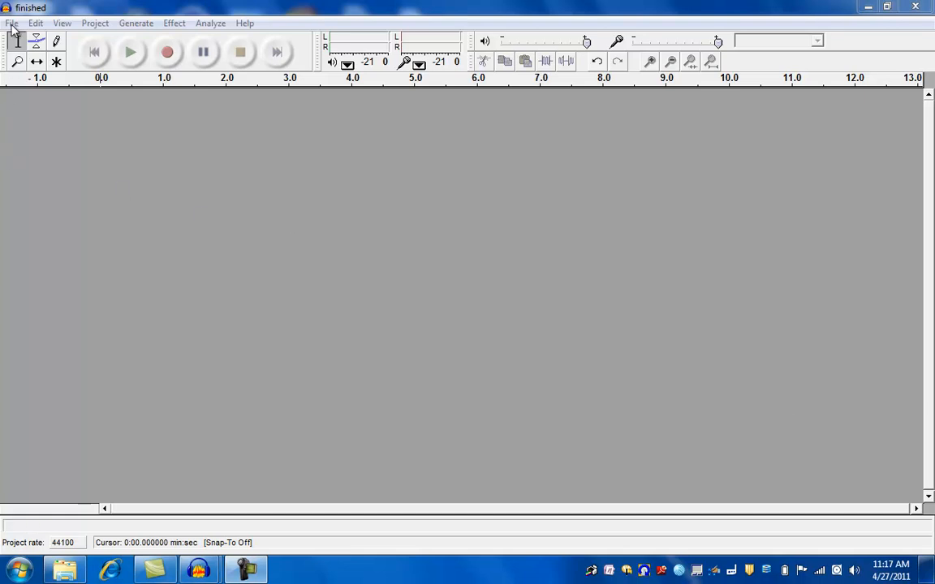
Open the 'finished' recording through File > Open.
left_click(12, 23)
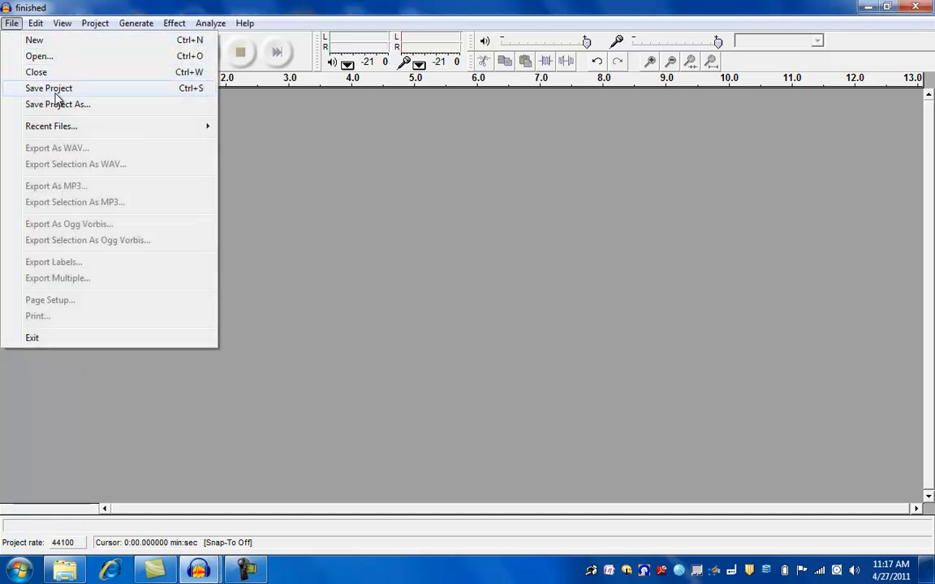
mouse_move(37, 56)
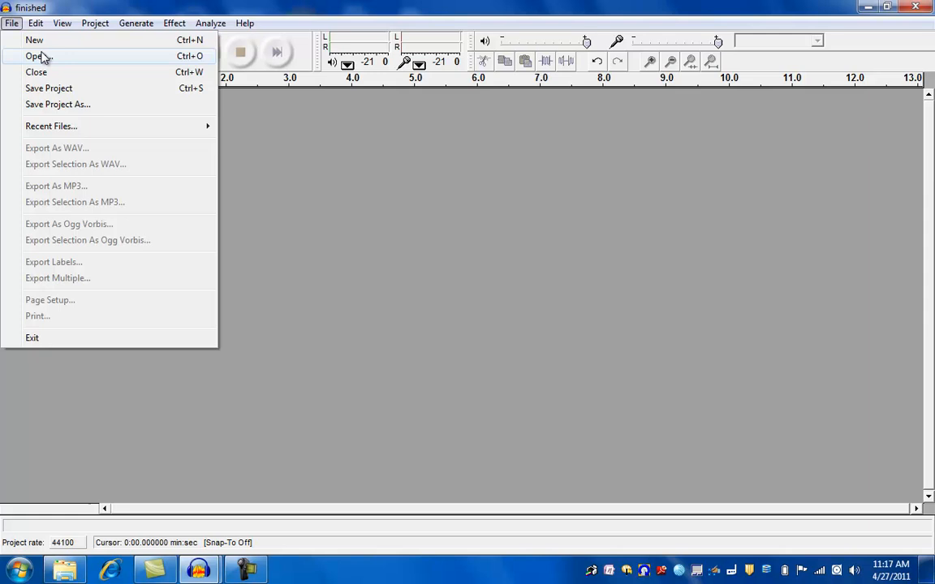
left_click(39, 56)
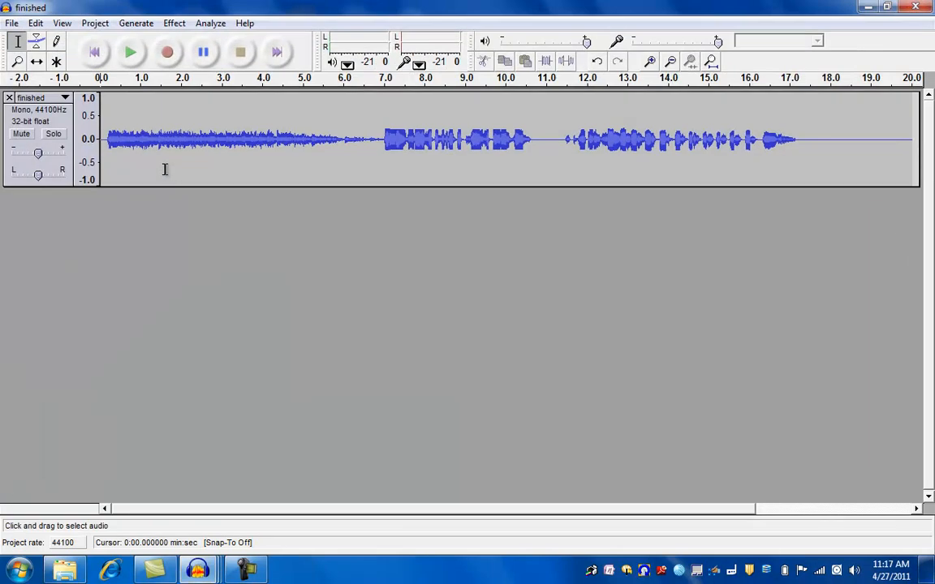
Play the finished recording, then stop playback.
left_click(130, 52)
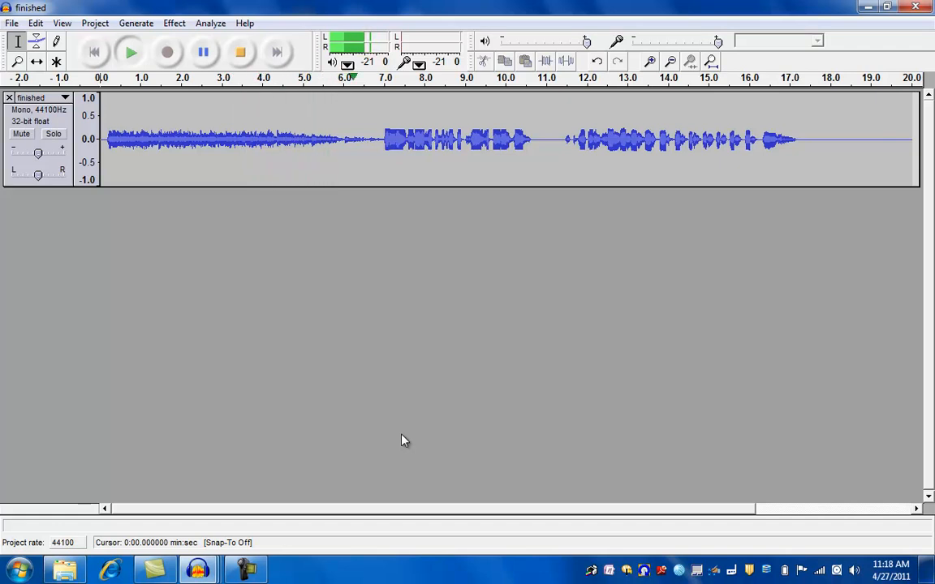
left_click(436, 138)
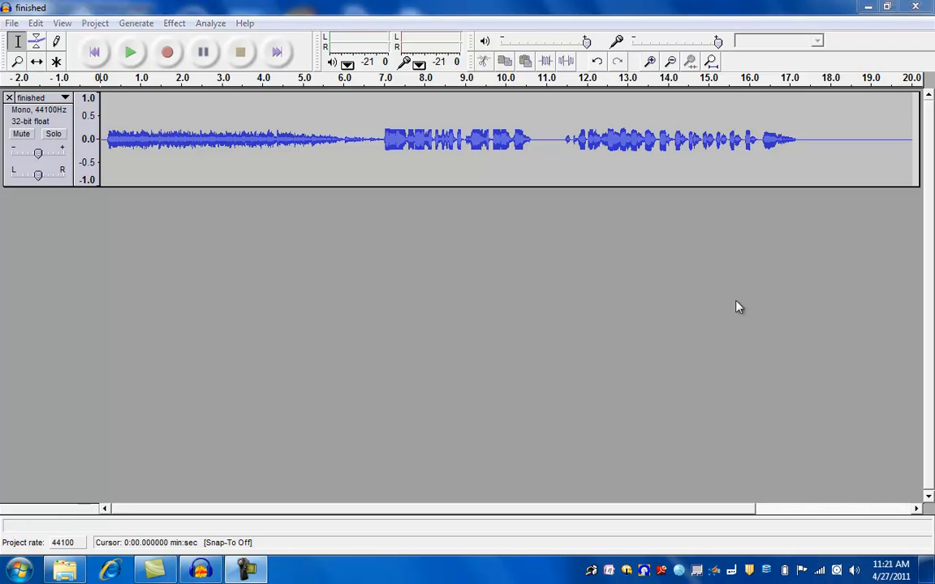
mouse_move(16, 97)
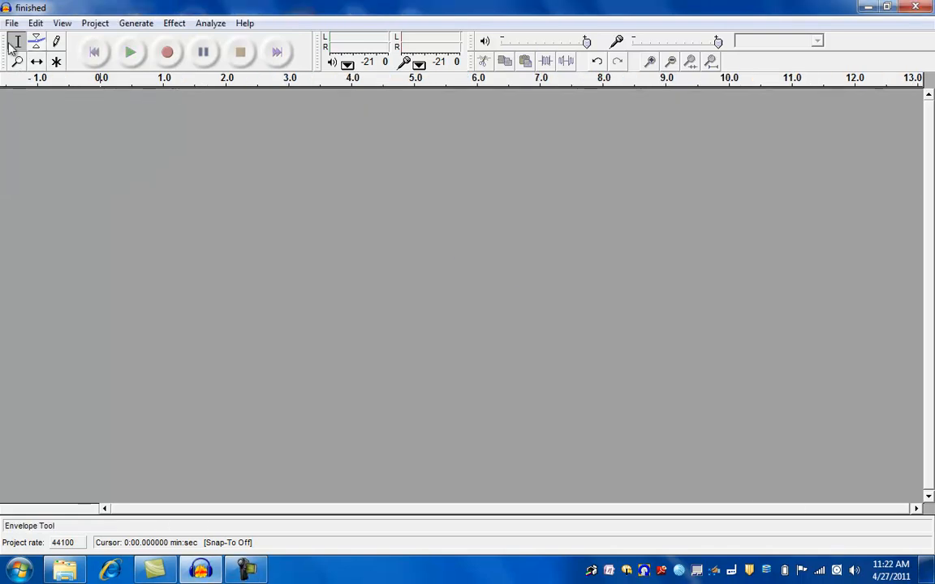
Open the 'laugh' clip from the AudibleLesson2 folder.
left_click(13, 22)
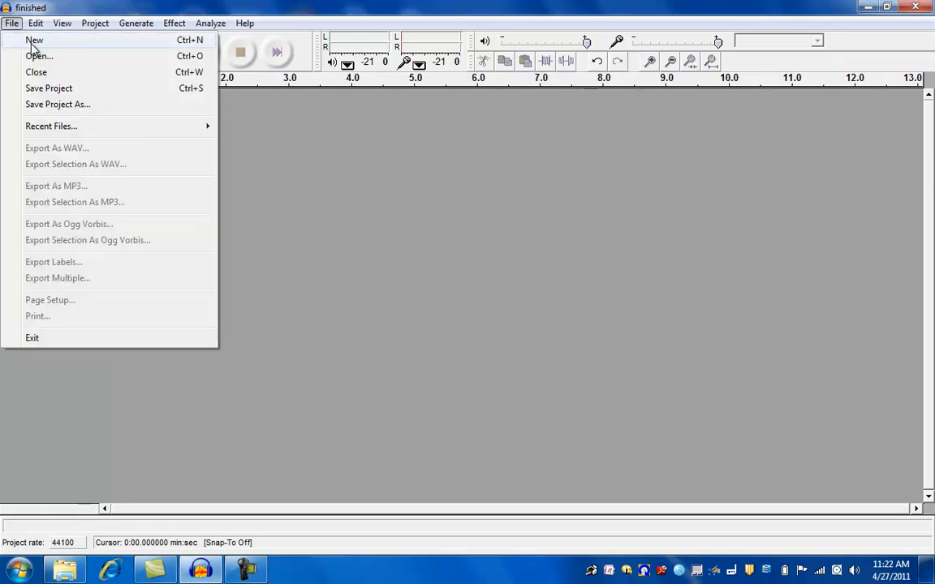
left_click(39, 56)
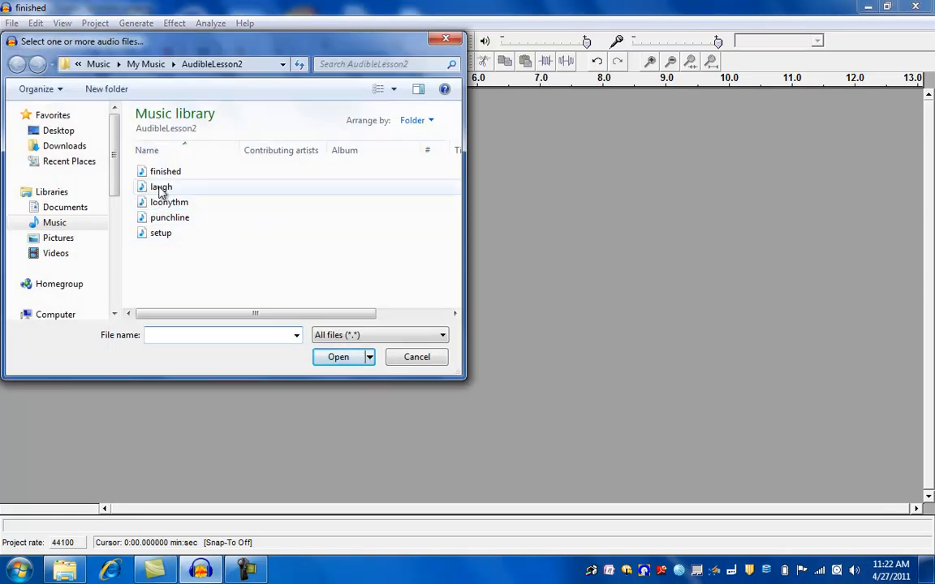
double_click(160, 186)
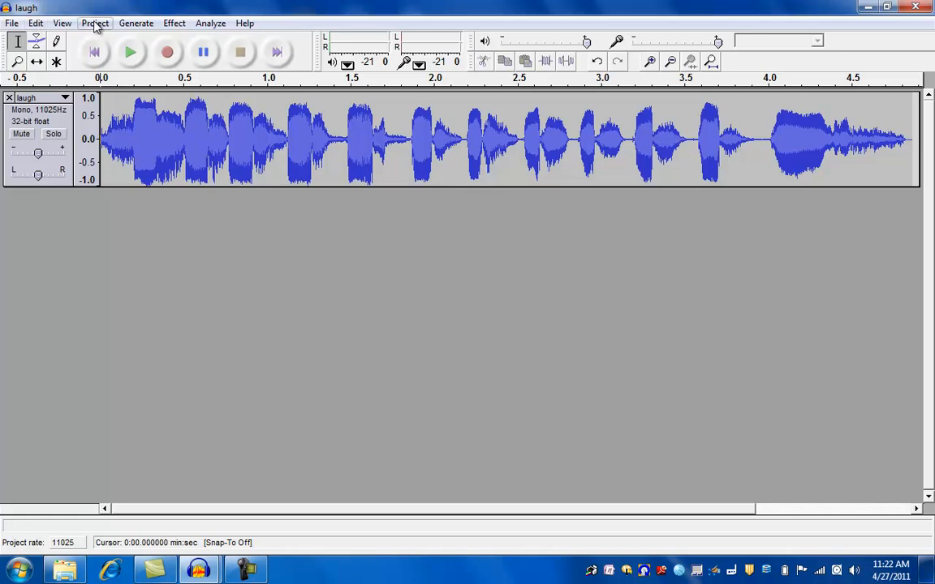
Import loonythm, setup and punchline one after another with Project > Import Audio.
left_click(94, 22)
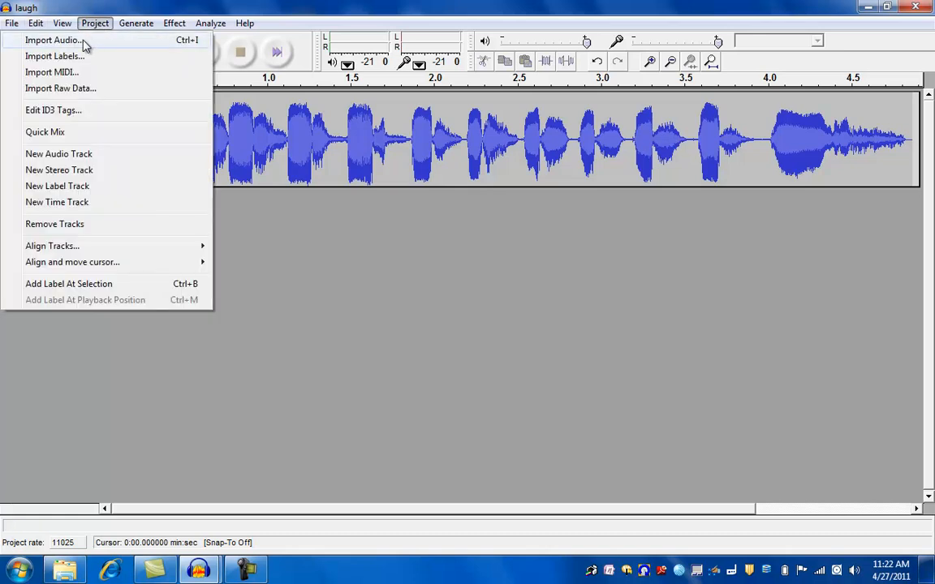
left_click(52, 40)
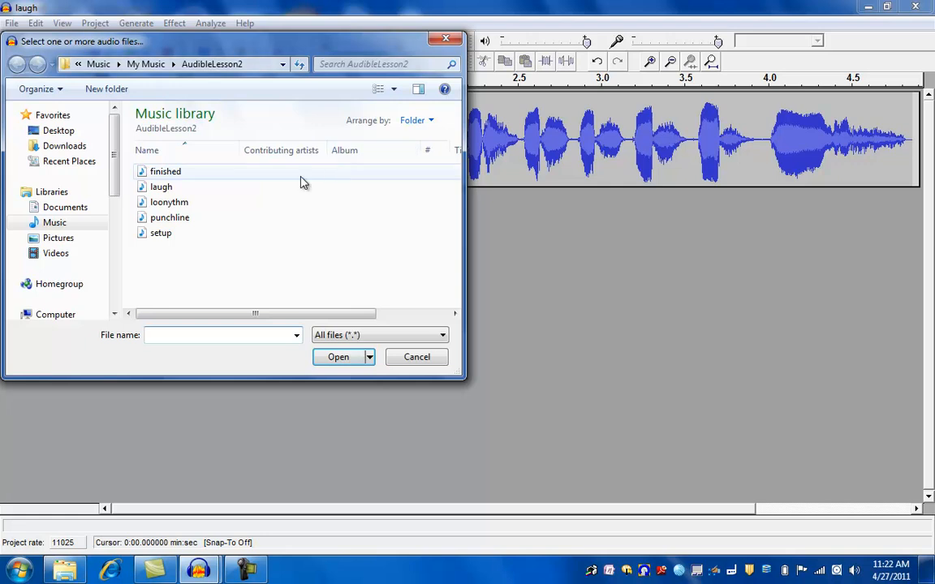
mouse_move(169, 202)
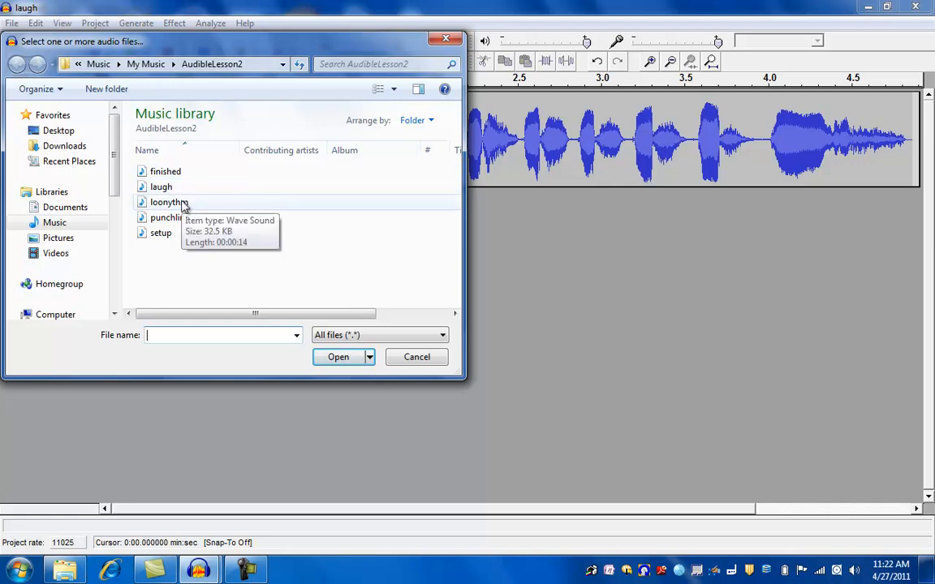
left_click(339, 356)
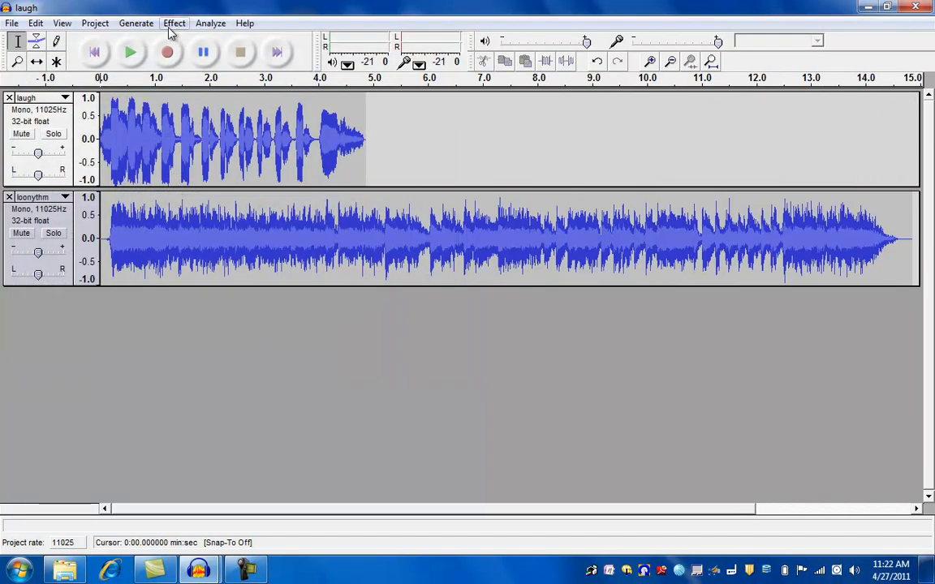
left_click(94, 22)
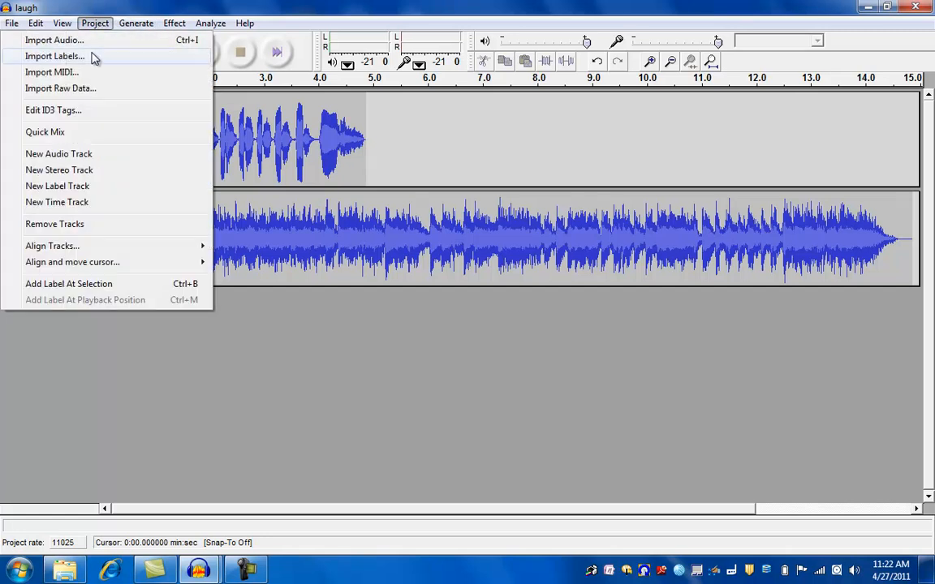
mouse_move(87, 40)
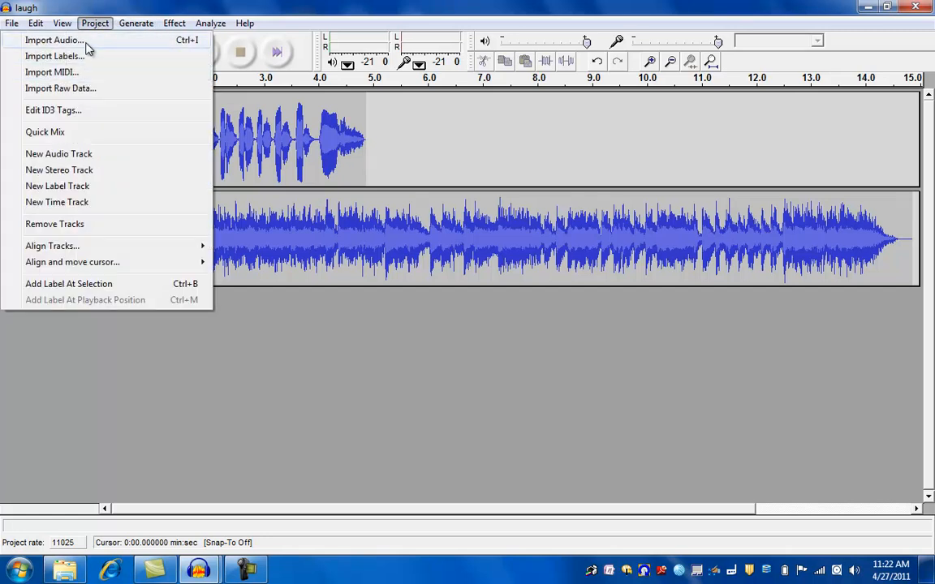
left_click(54, 40)
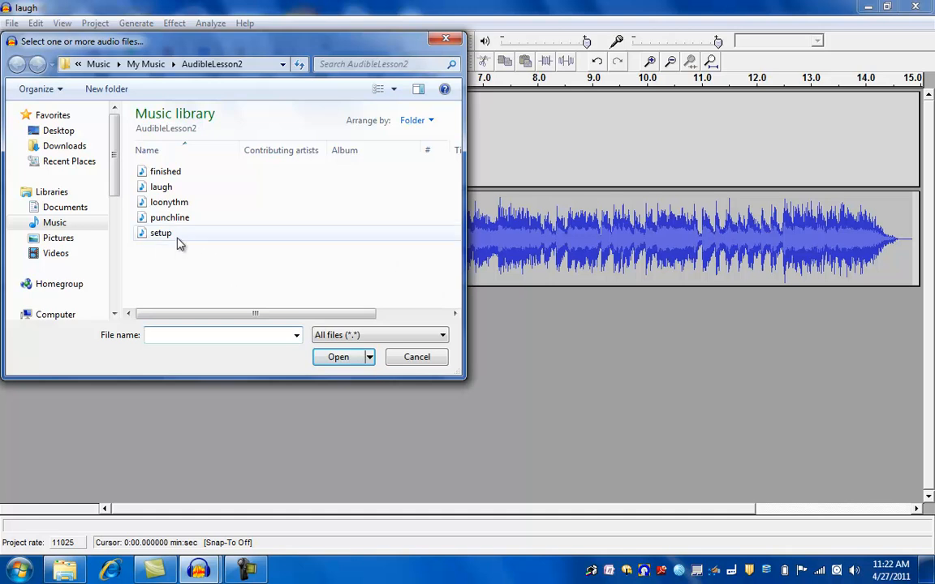
left_click(339, 357)
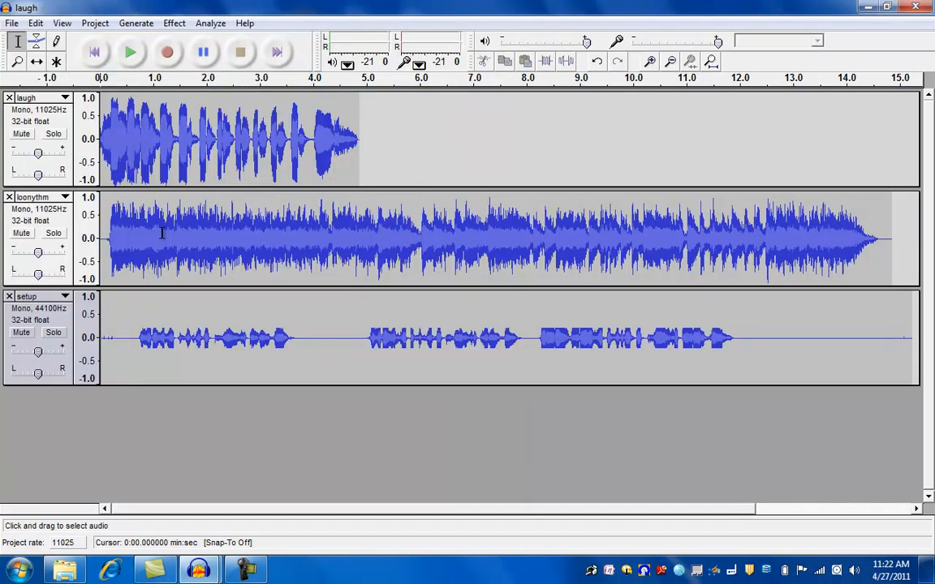
left_click(94, 21)
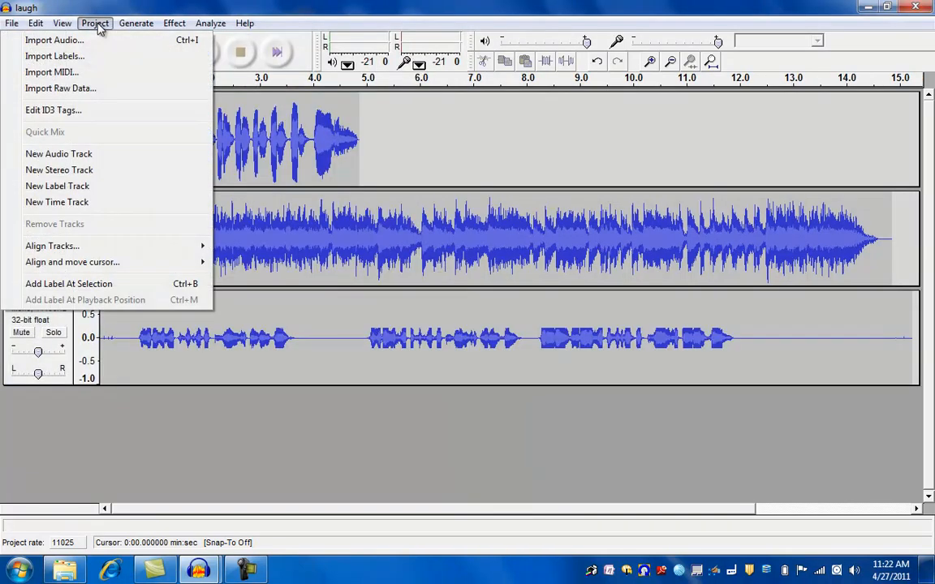
mouse_move(82, 40)
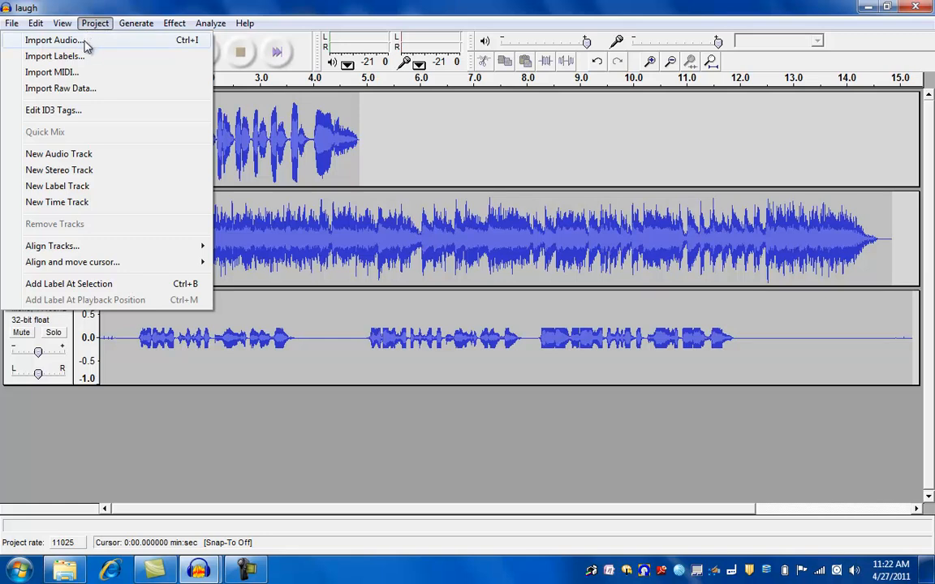
left_click(52, 39)
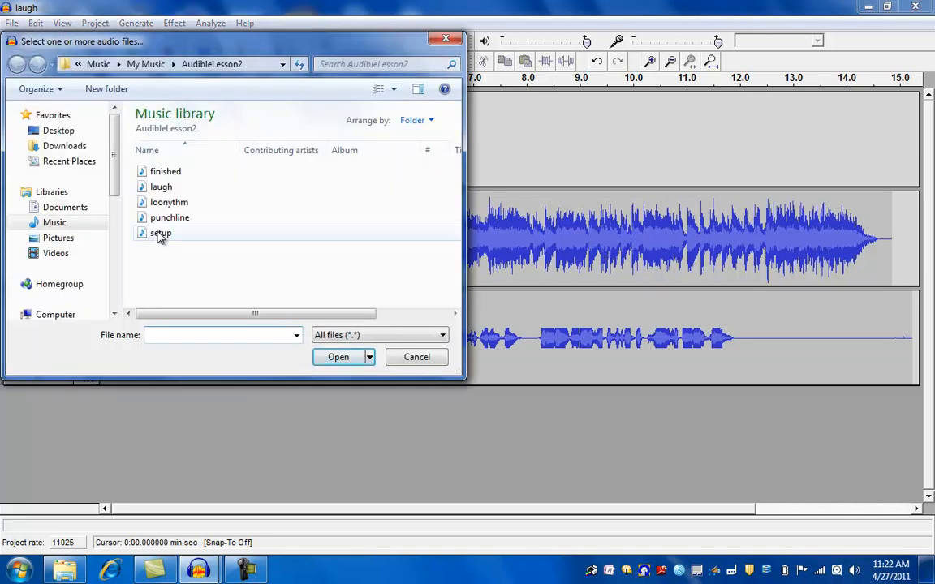
left_click(169, 218)
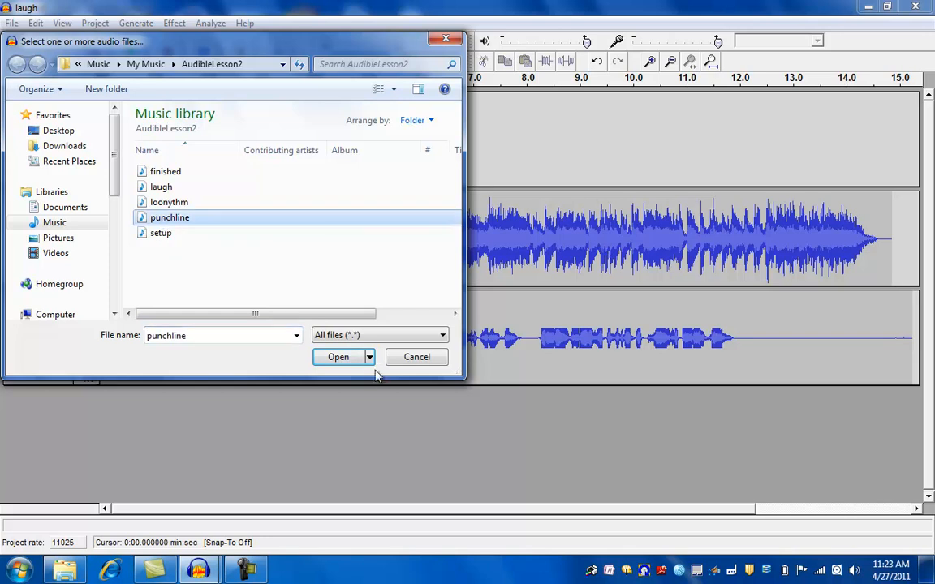
left_click(339, 357)
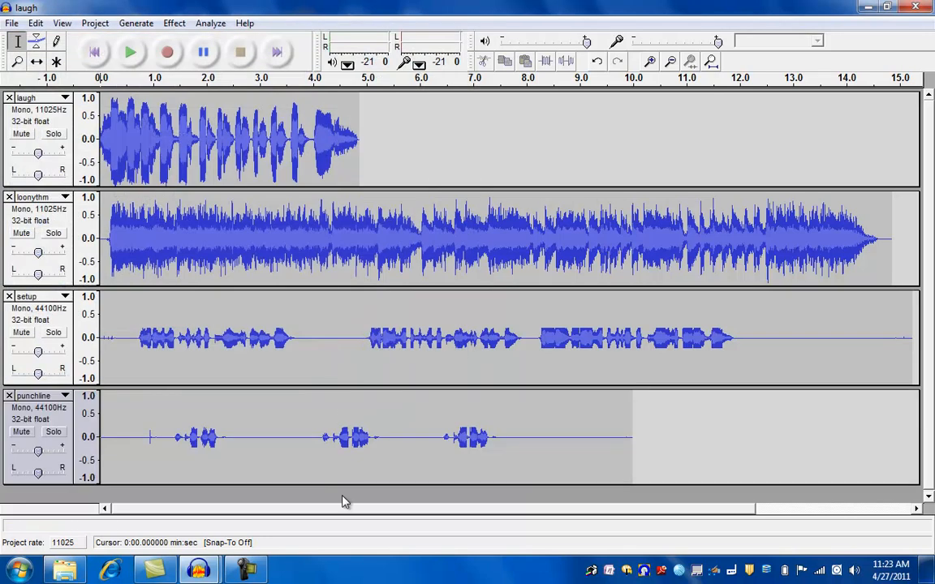
mouse_move(385, 438)
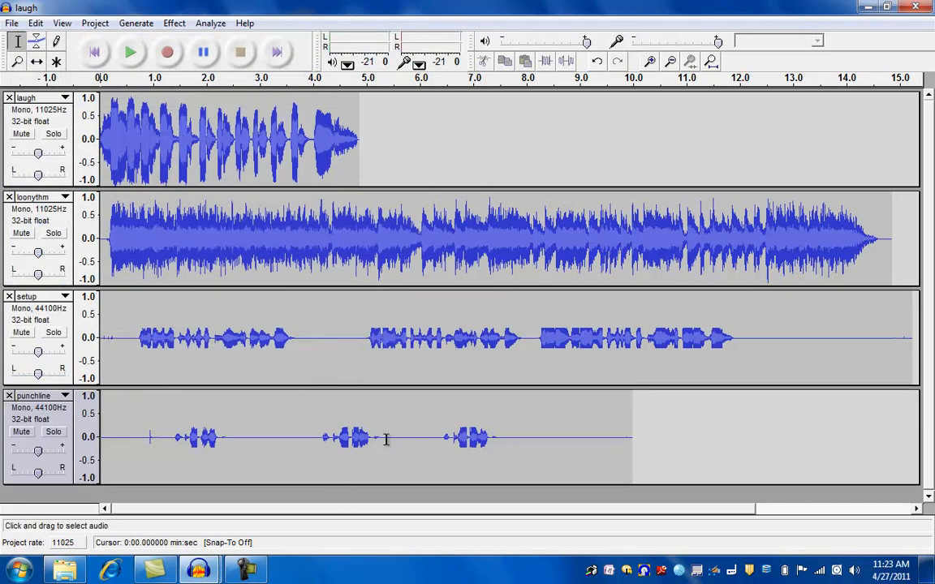
mouse_move(510, 445)
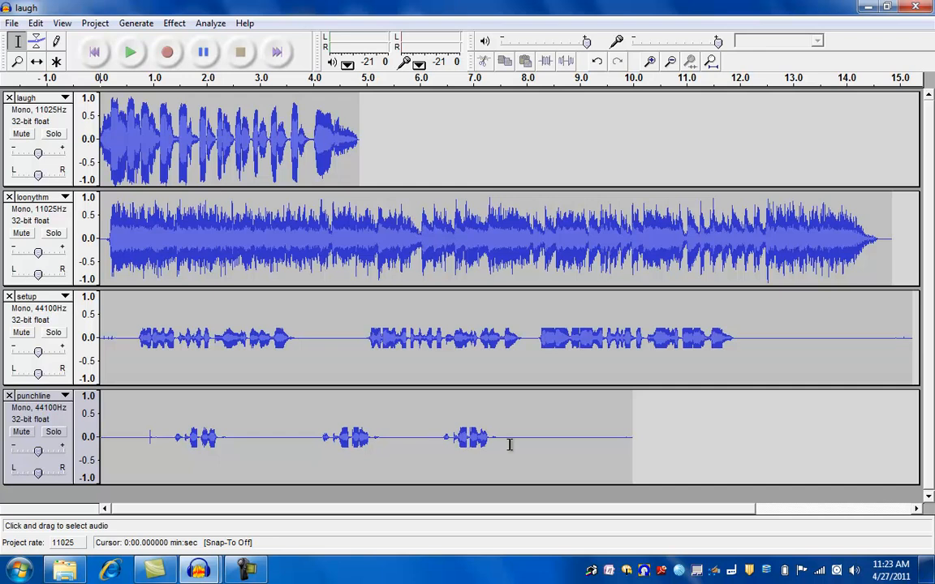
mouse_move(39, 122)
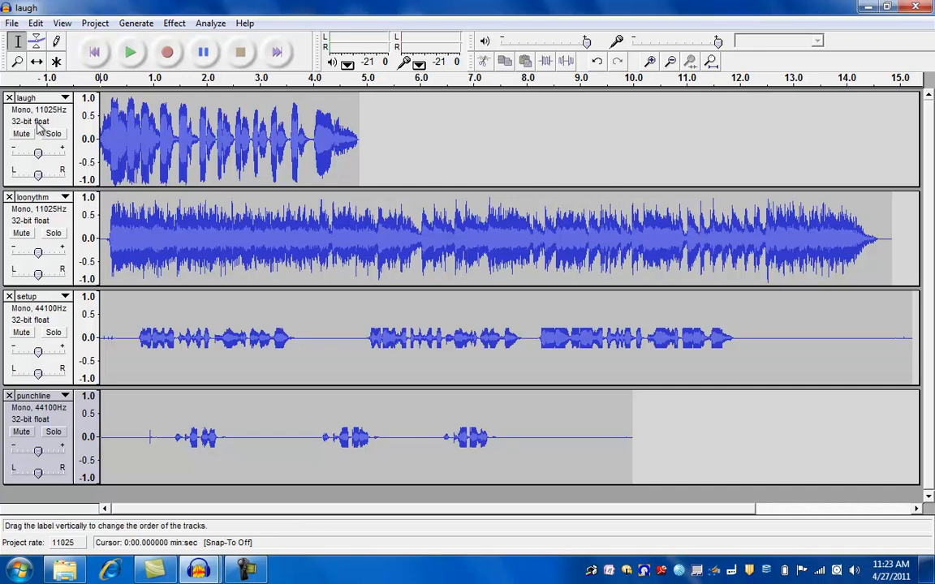
Move the laugh track down below punchline to the bottom of the stack.
left_click(64, 97)
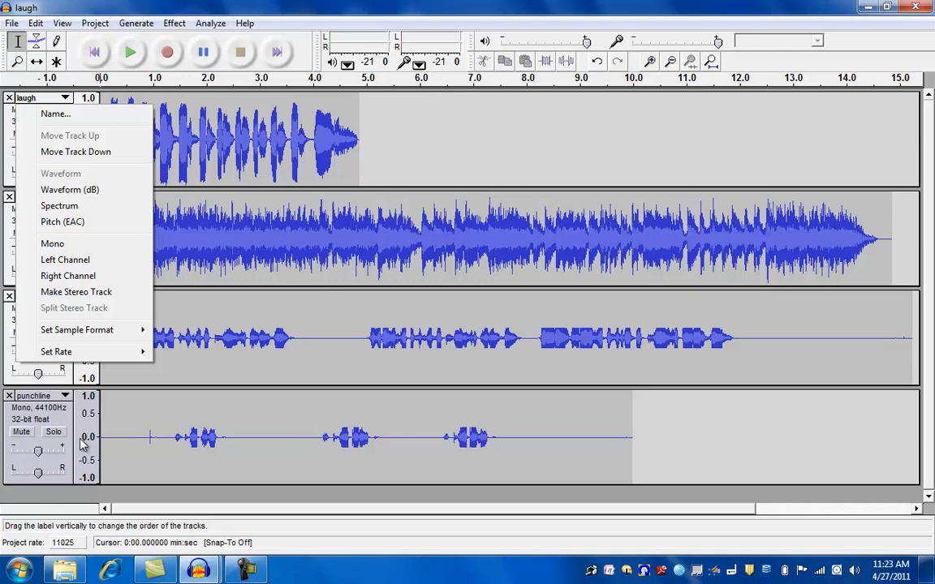
mouse_move(88, 113)
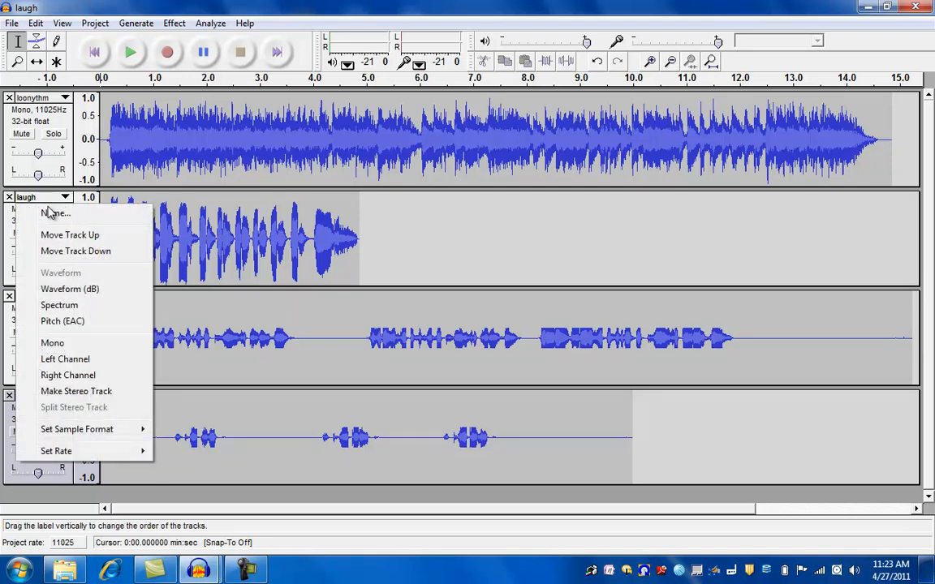
left_click(74, 251)
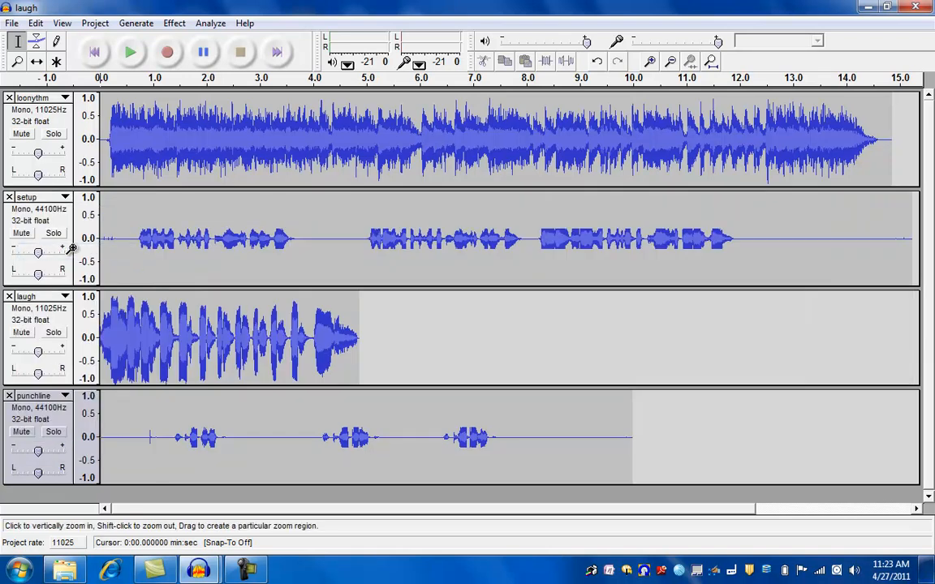
mouse_move(45, 298)
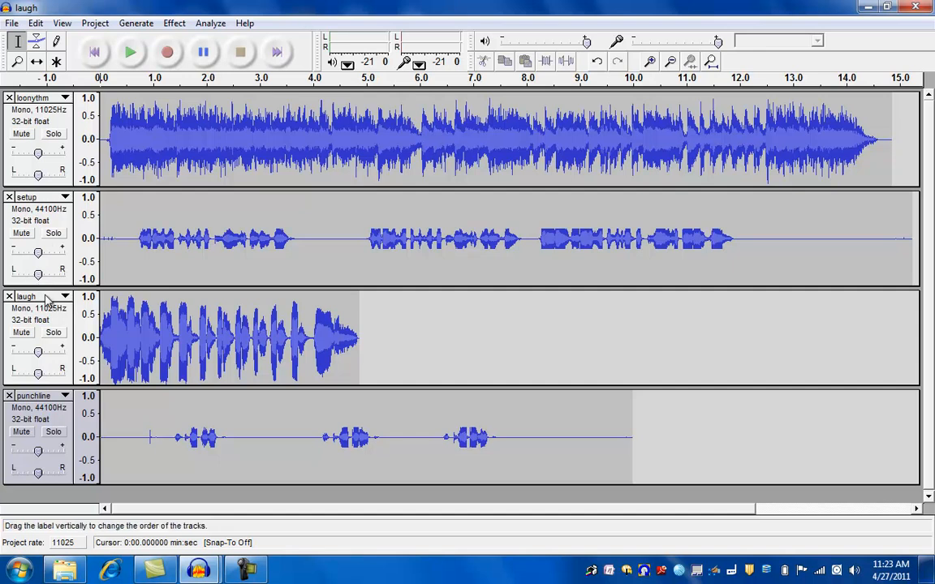
left_click_drag(44, 296, 44, 395)
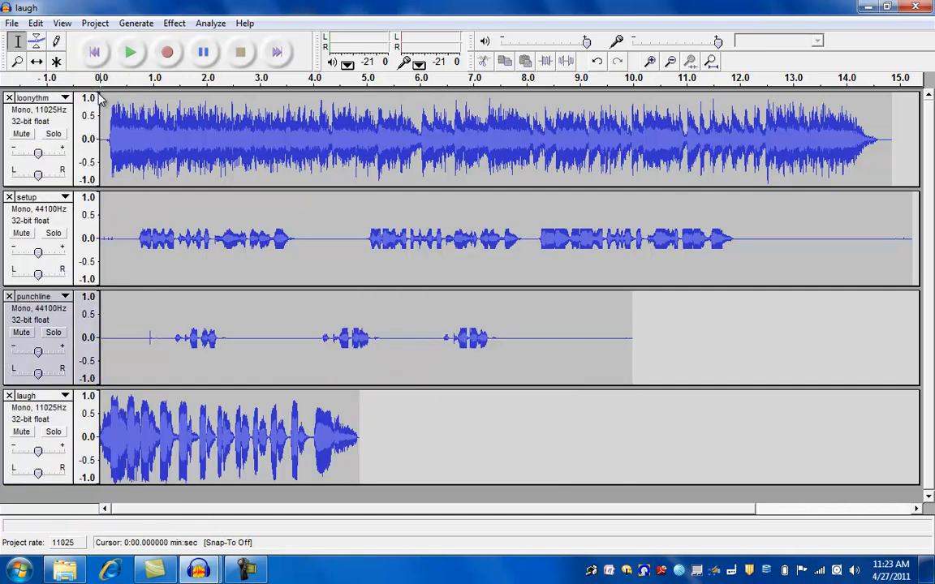
mouse_move(251, 142)
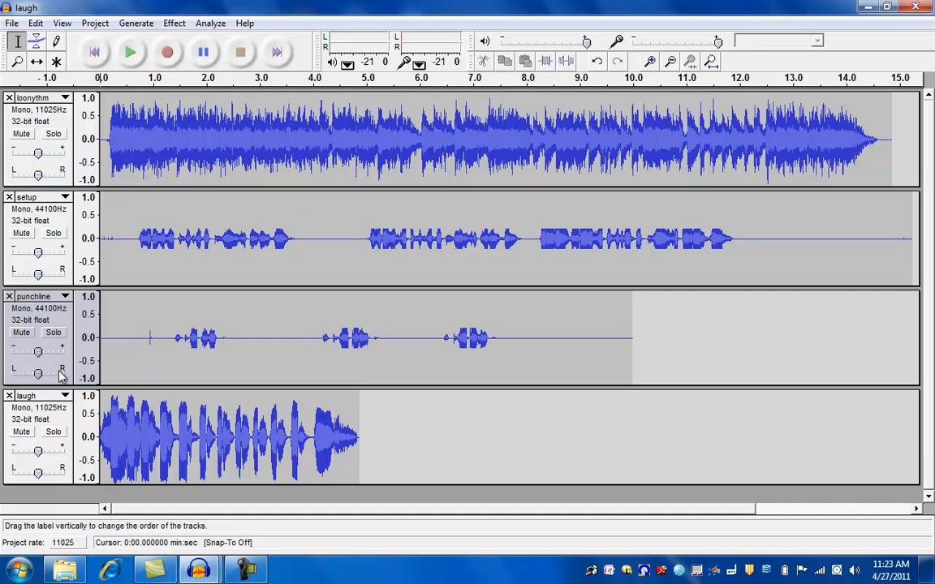
mouse_move(242, 221)
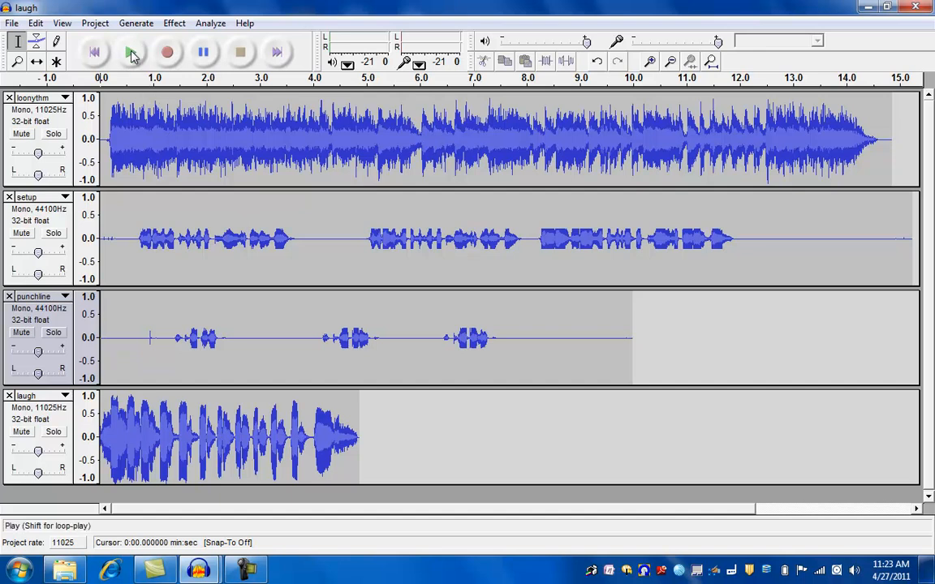
mouse_move(132, 52)
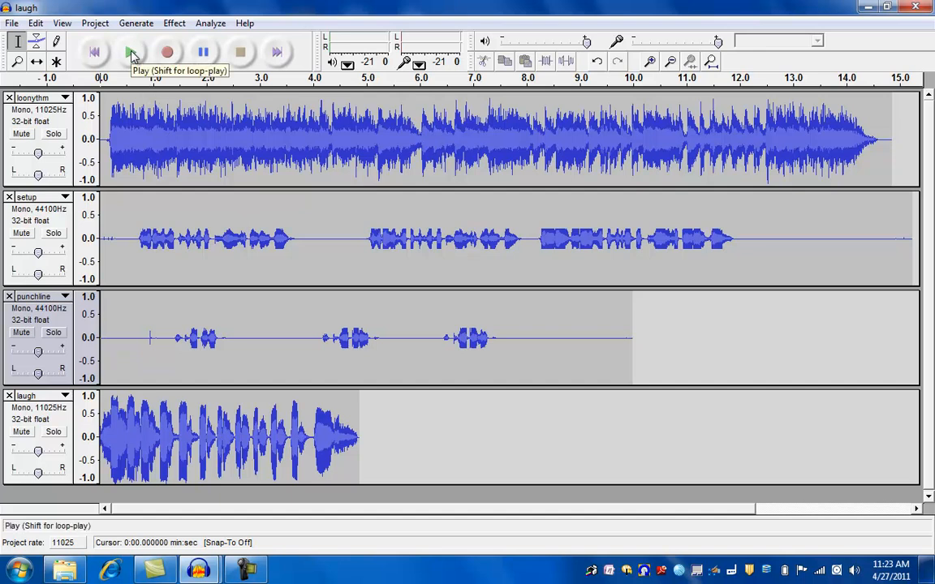
Preview the project, mute setup and punchline, and play the theme alone.
left_click(130, 52)
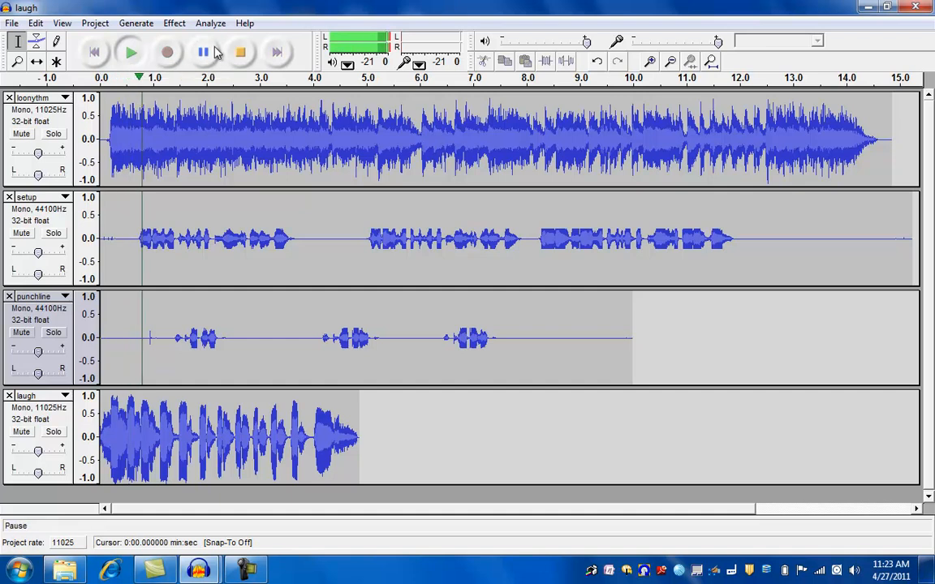
left_click(240, 52)
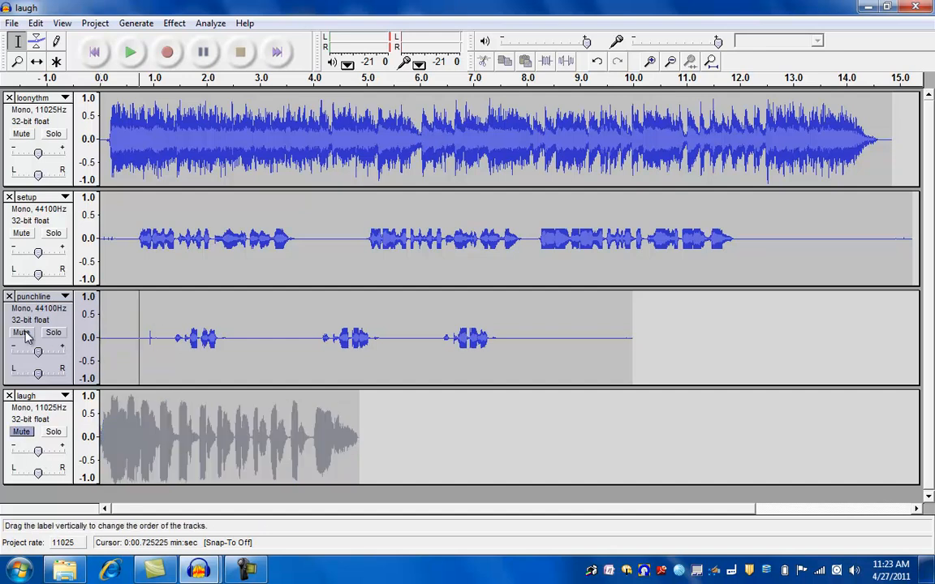
left_click(21, 332)
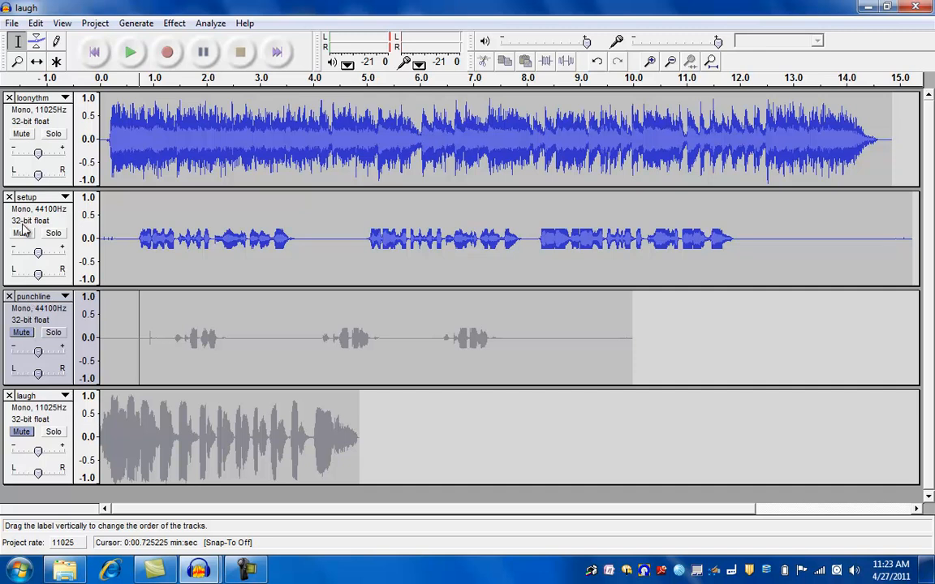
left_click(21, 233)
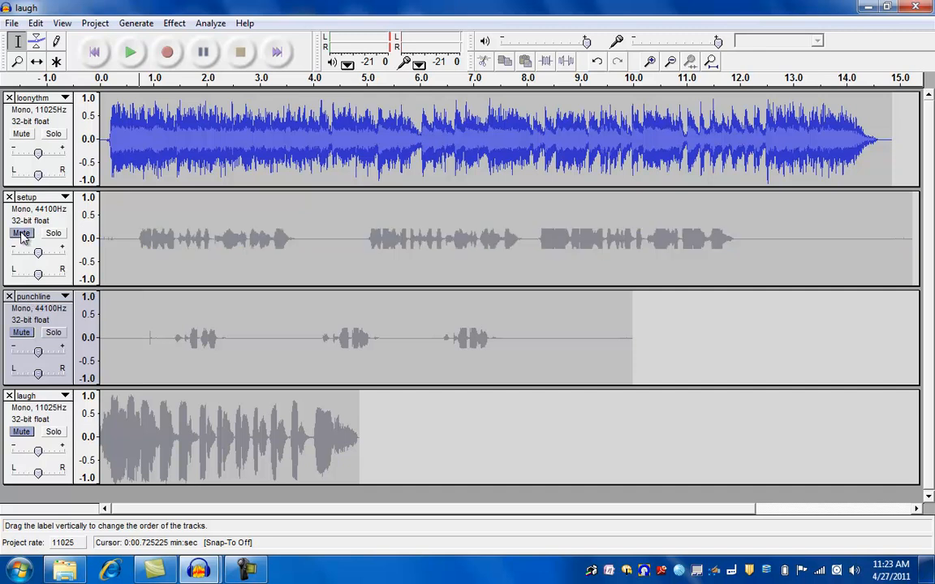
left_click(130, 51)
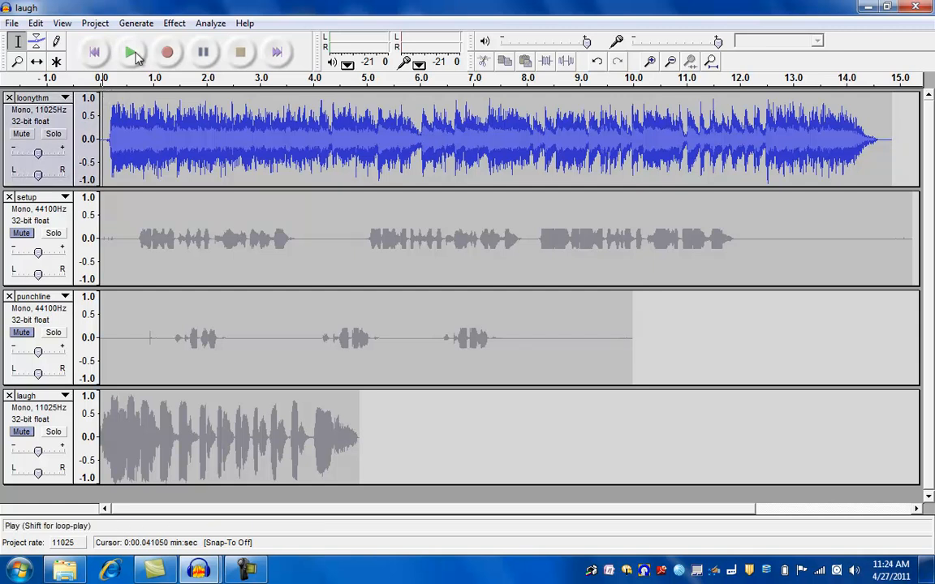
mouse_move(132, 52)
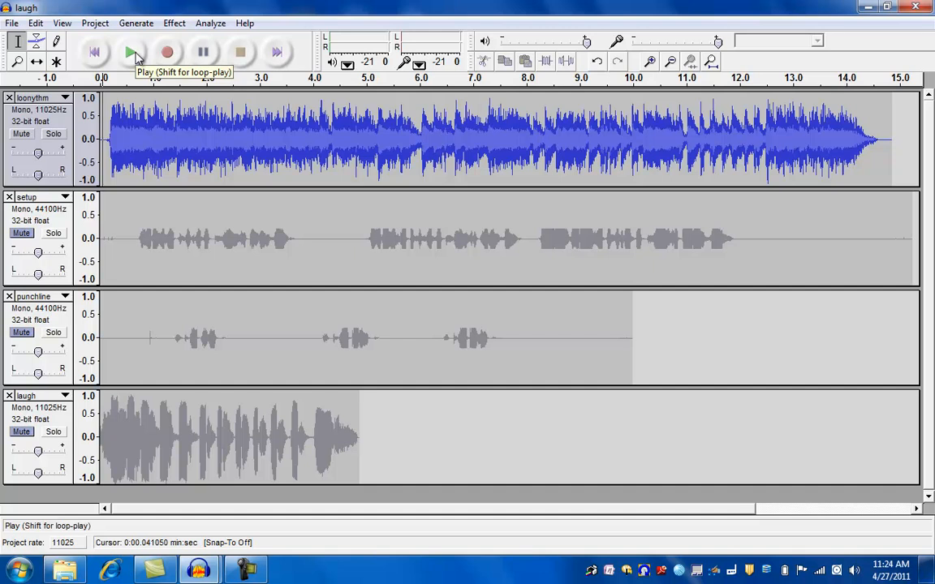
left_click(131, 52)
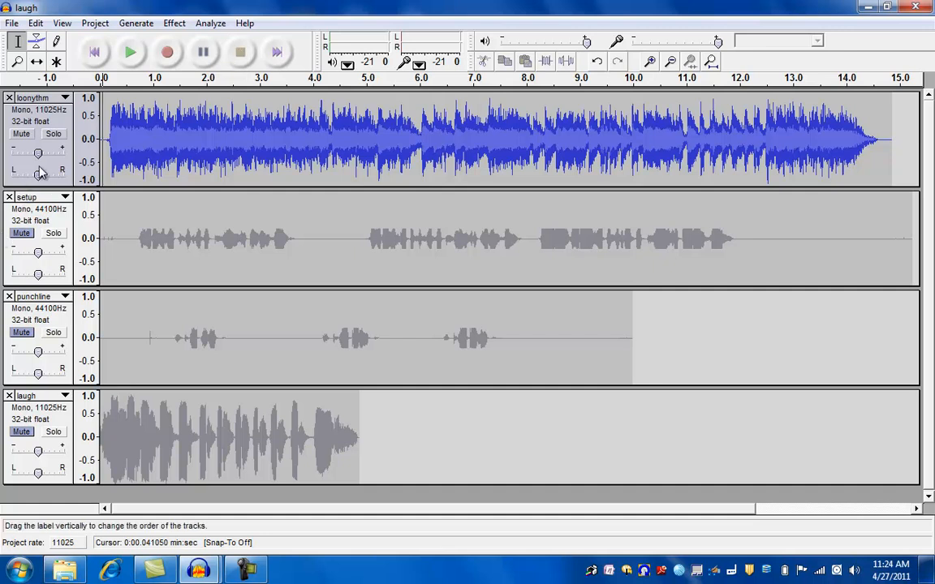
mouse_move(38, 153)
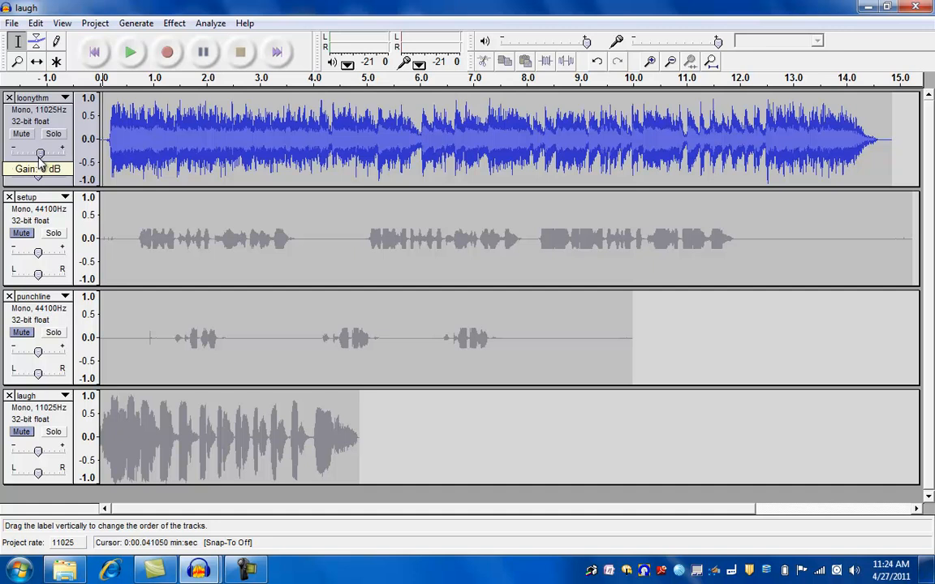
Lower the theme track gain to -12 dB and remove its audio after 6 seconds.
left_click_drag(41, 152, 30, 152)
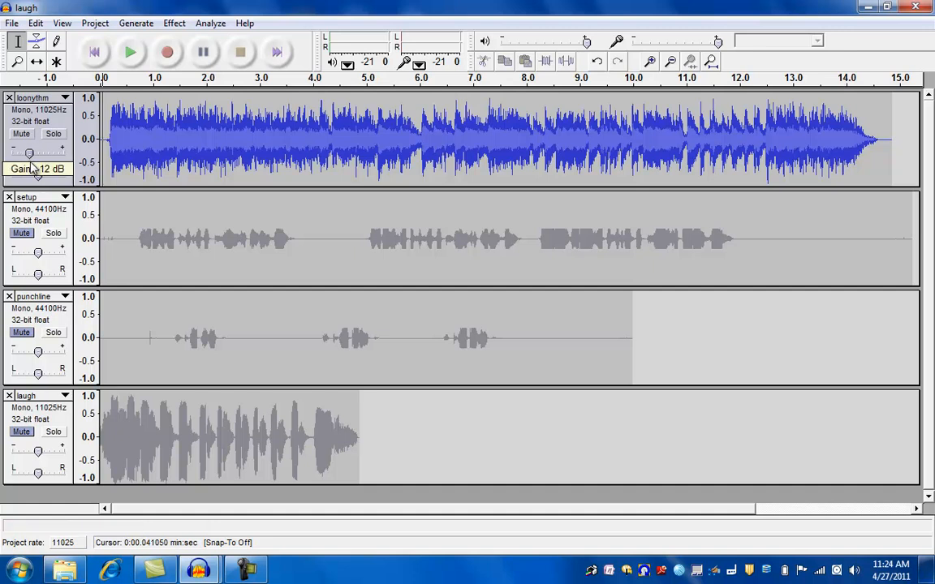
mouse_move(38, 153)
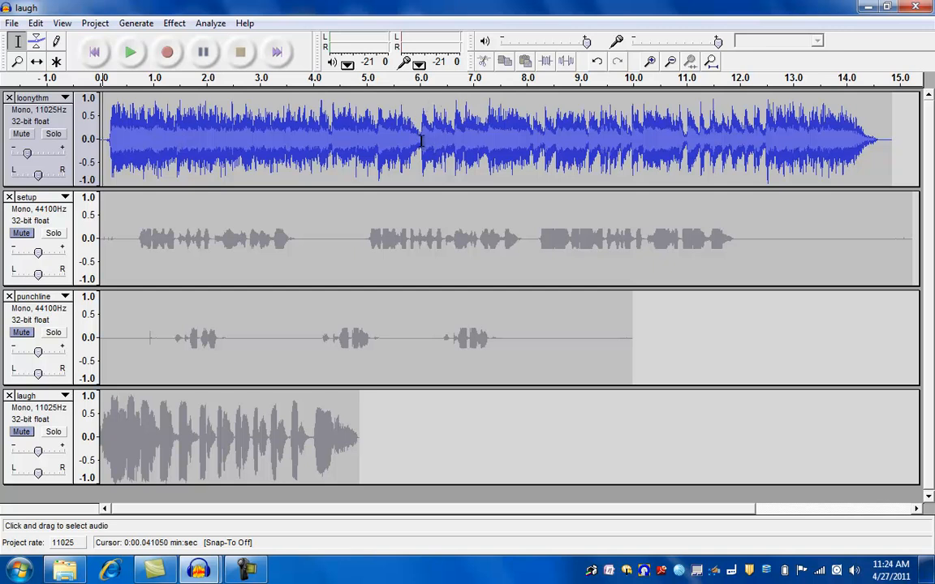
left_click_drag(420, 138, 425, 137)
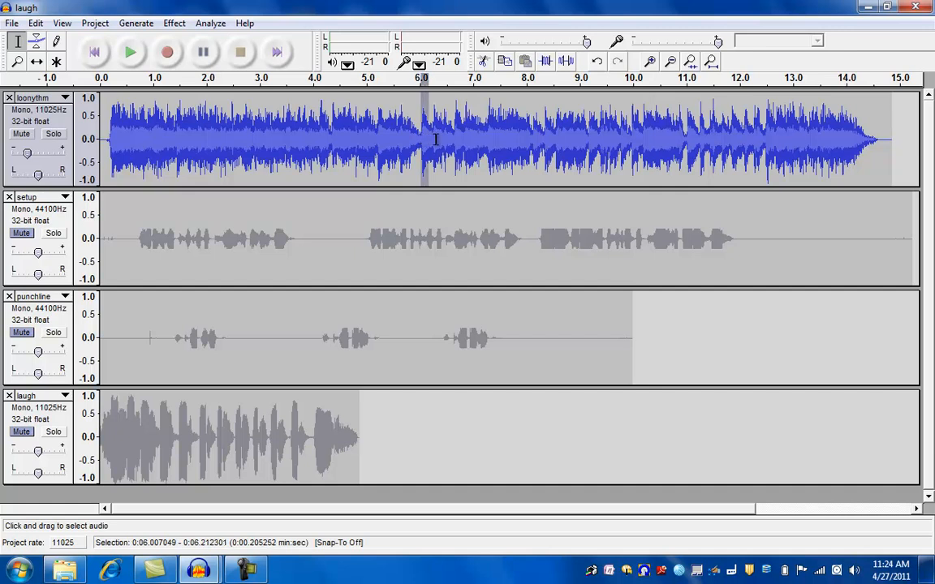
left_click_drag(422, 138, 893, 138)
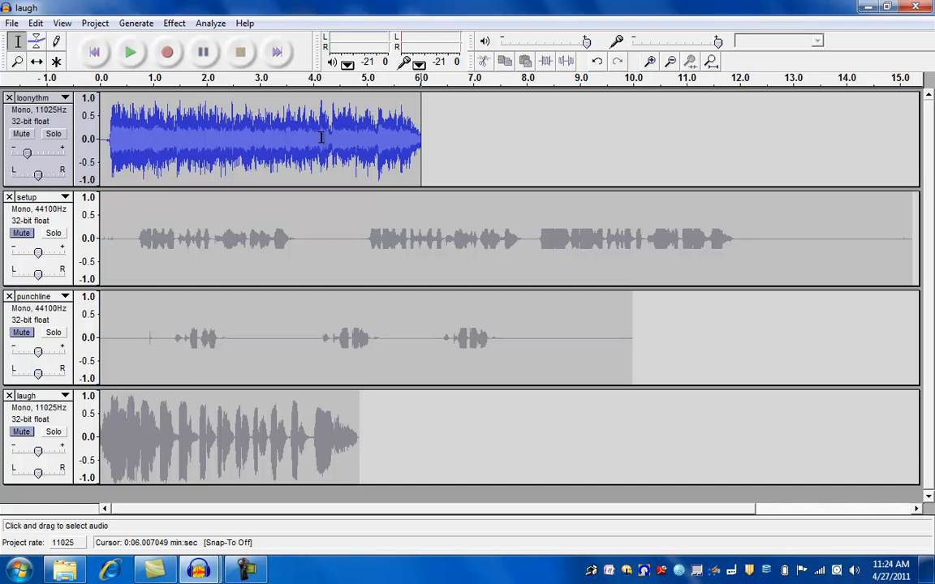
Select 4–6 seconds of the theme and apply Fade Out.
left_click(313, 135)
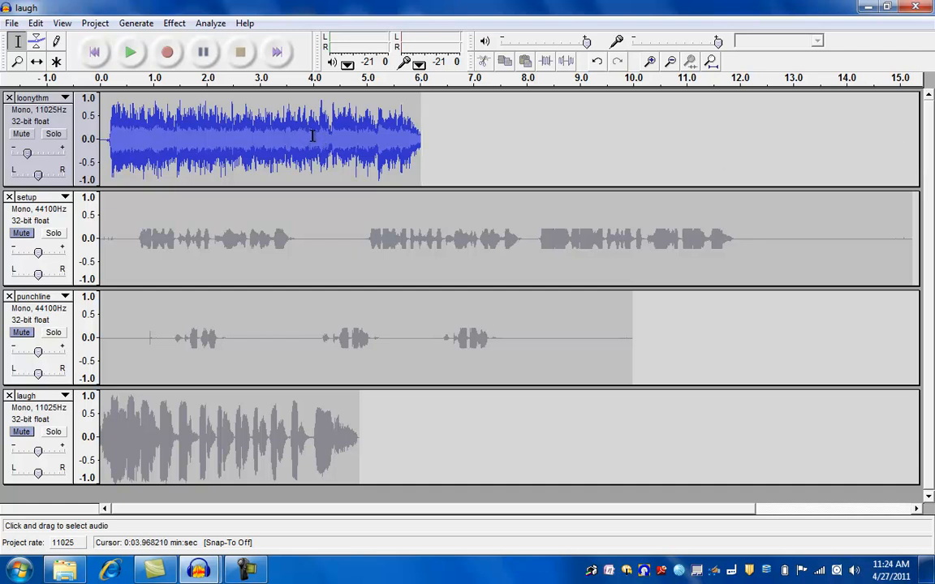
left_click_drag(313, 137, 422, 152)
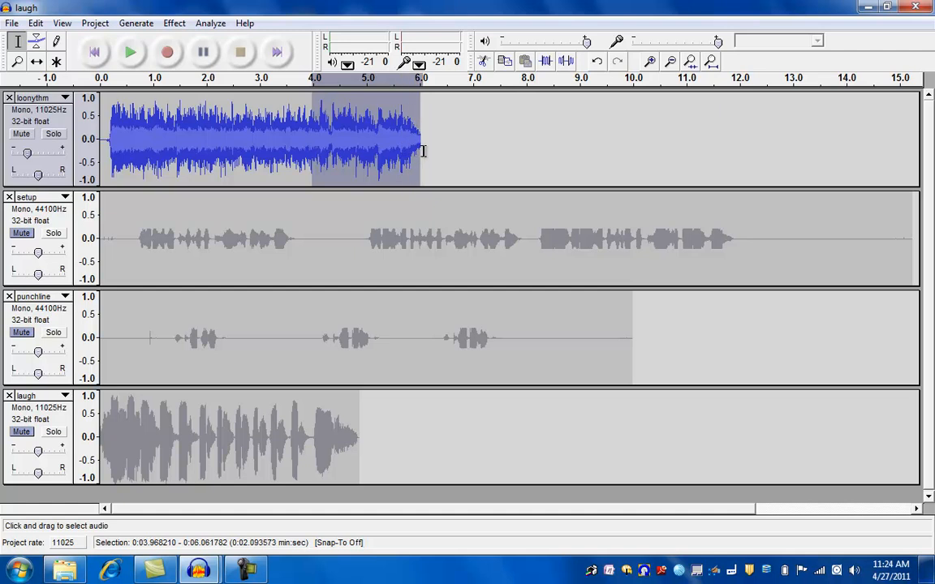
mouse_move(409, 156)
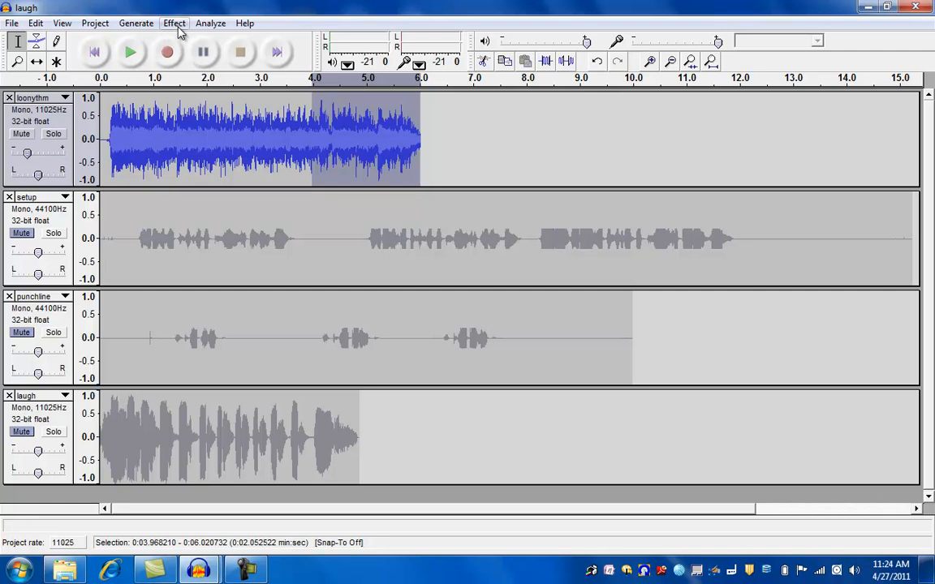
left_click(174, 23)
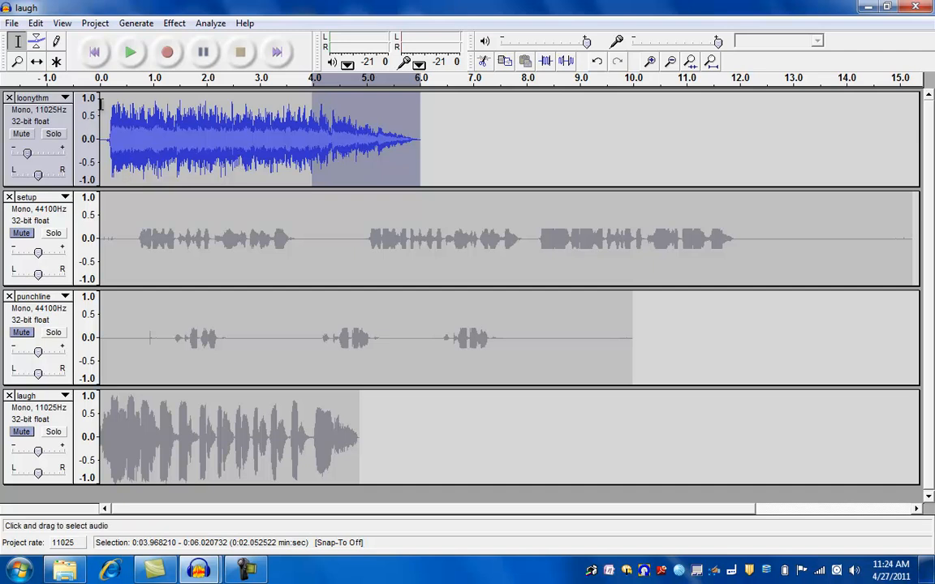
Play the faded theme from the start, then stop playback.
left_click(131, 52)
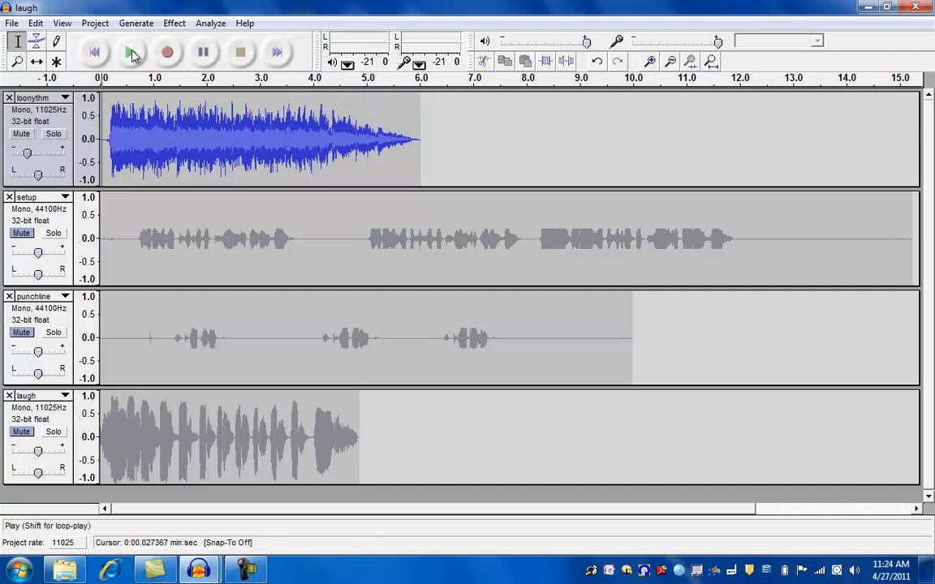
left_click(131, 52)
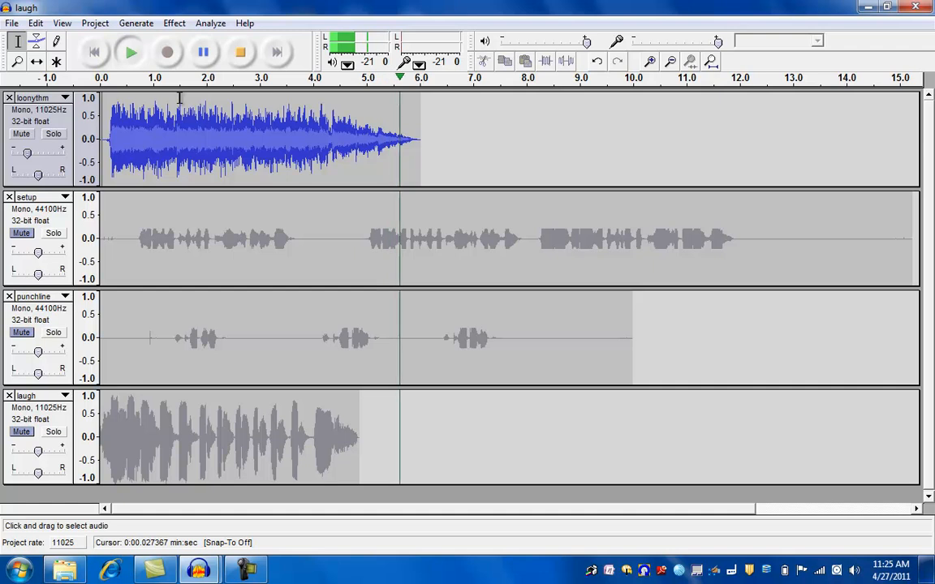
left_click(241, 52)
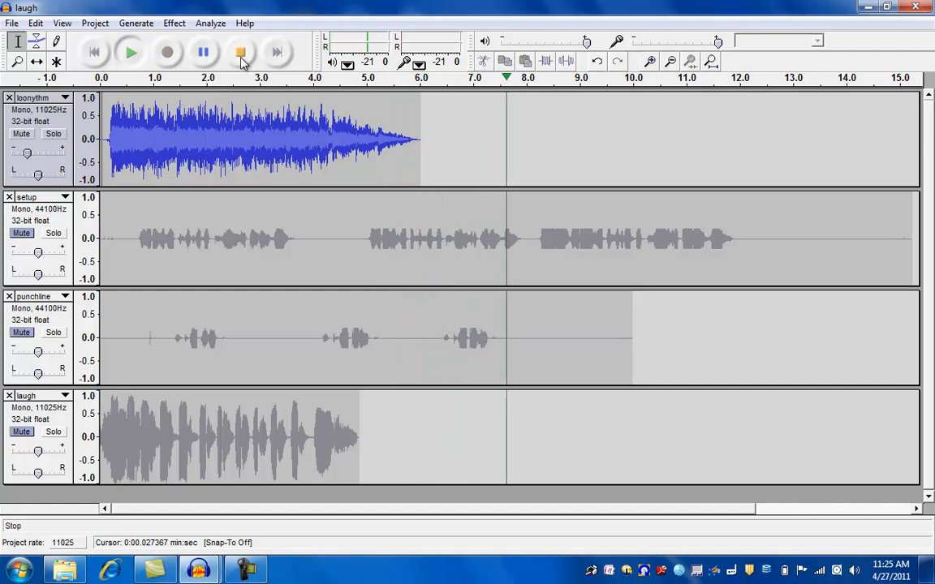
left_click(241, 52)
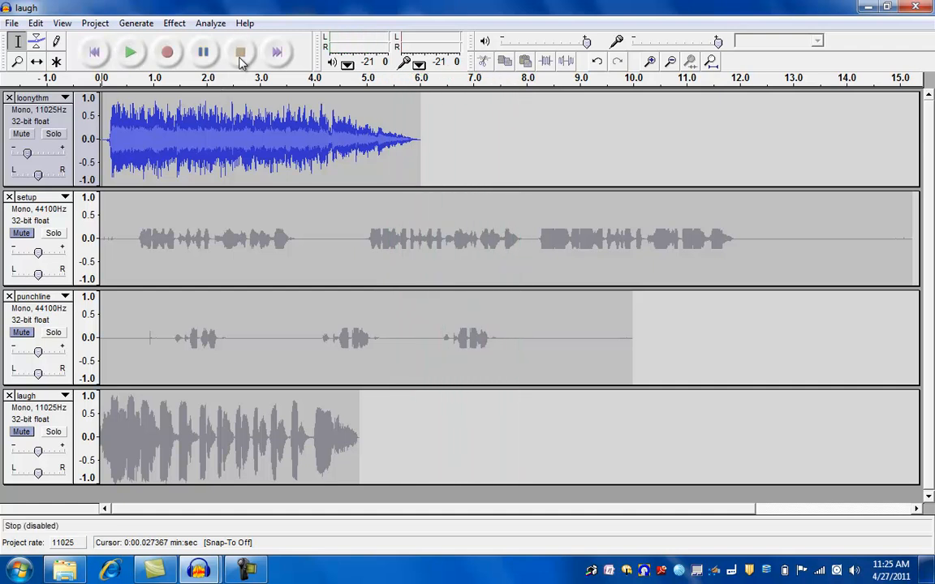
mouse_move(241, 52)
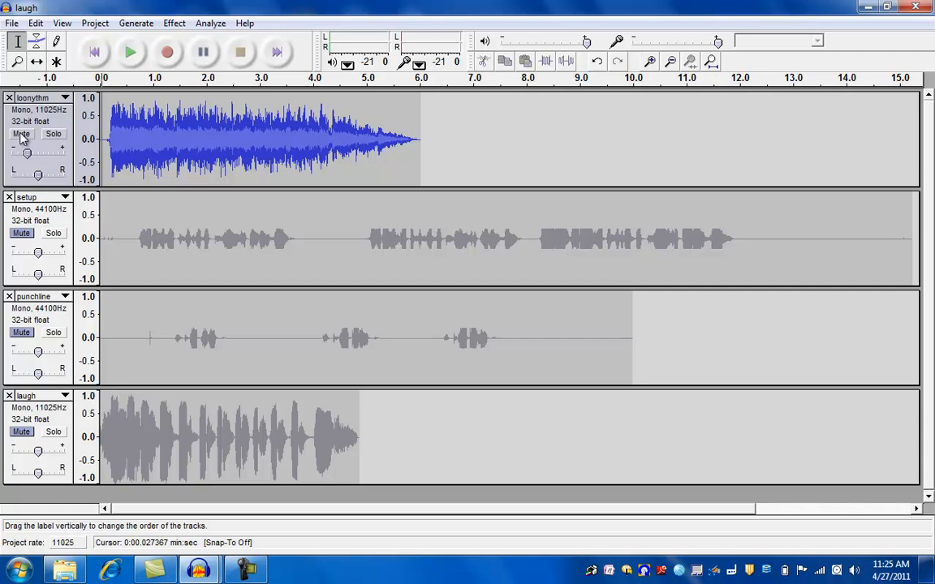
Mute the theme, preview setup, and trim its unwanted audio and silent tail.
left_click(21, 133)
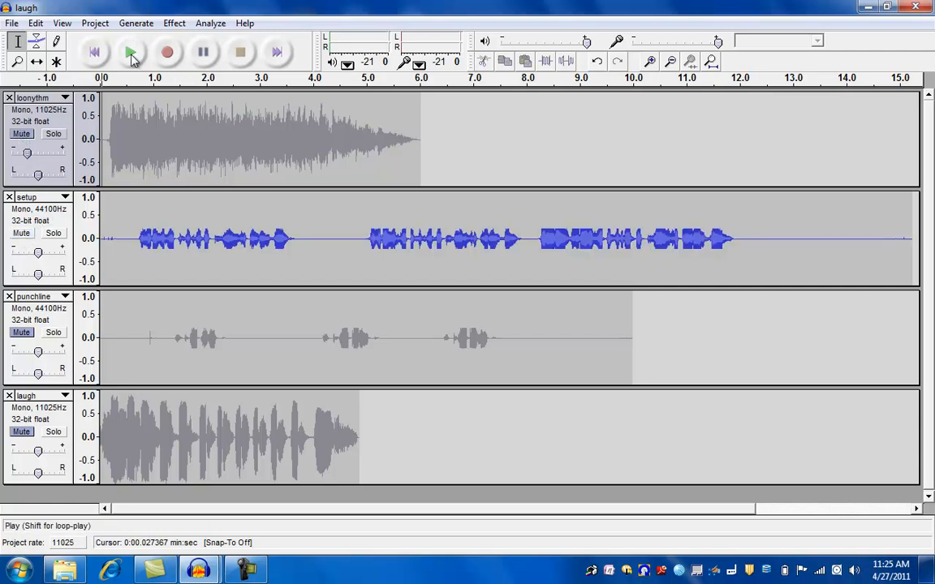
left_click(131, 52)
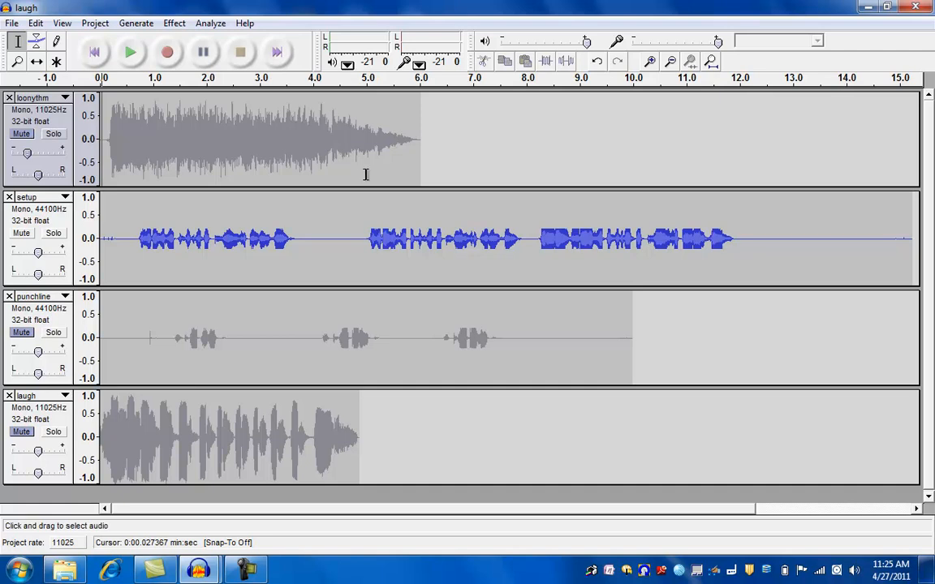
mouse_move(527, 235)
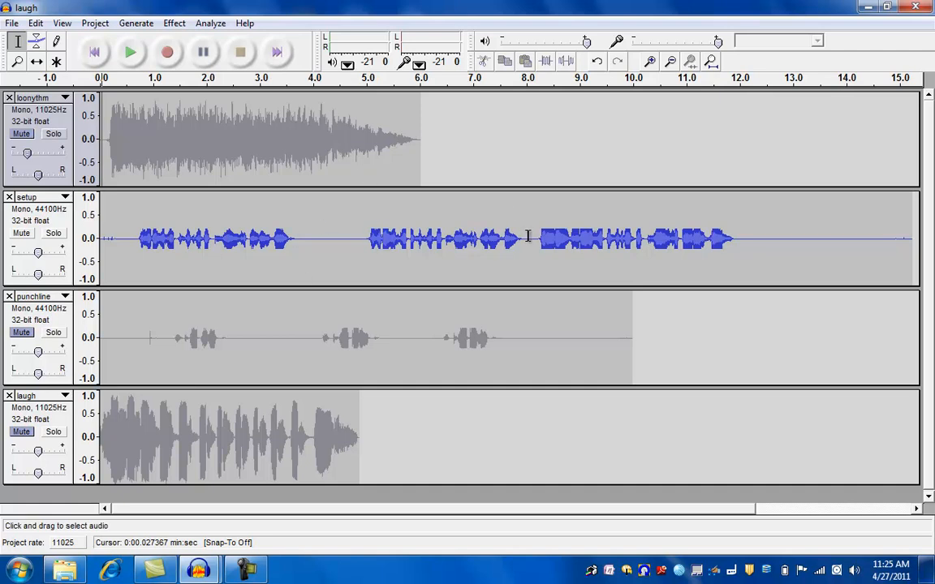
left_click(526, 238)
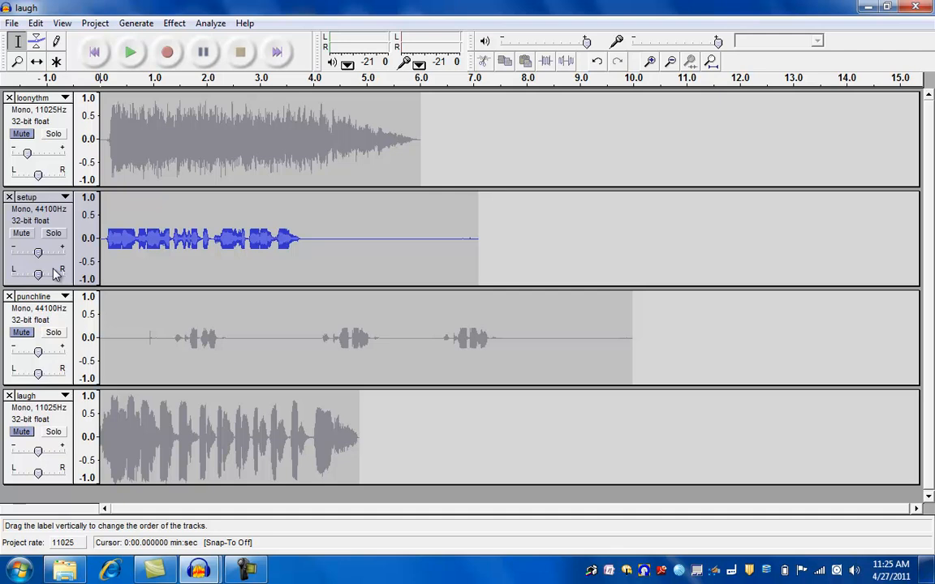
left_click_drag(307, 238, 394, 238)
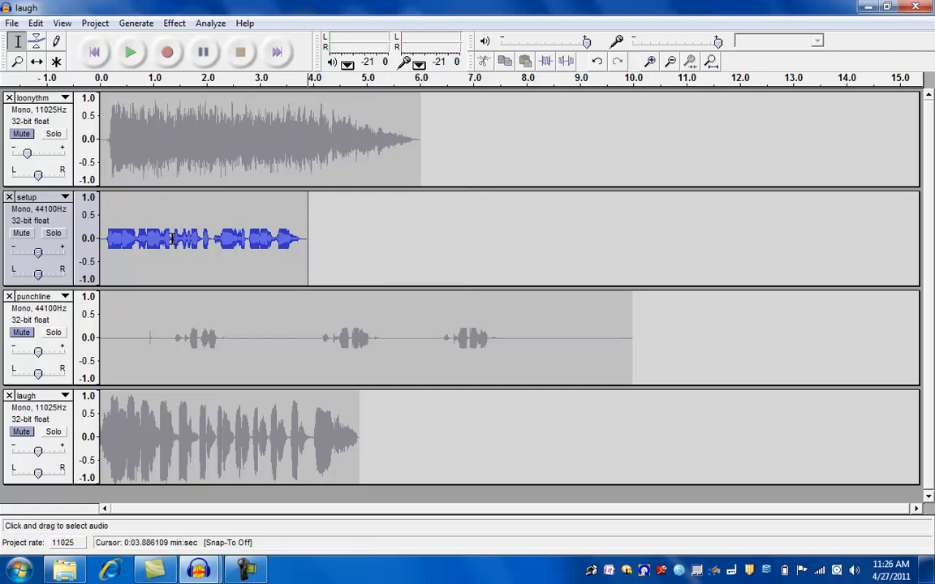
mouse_move(223, 141)
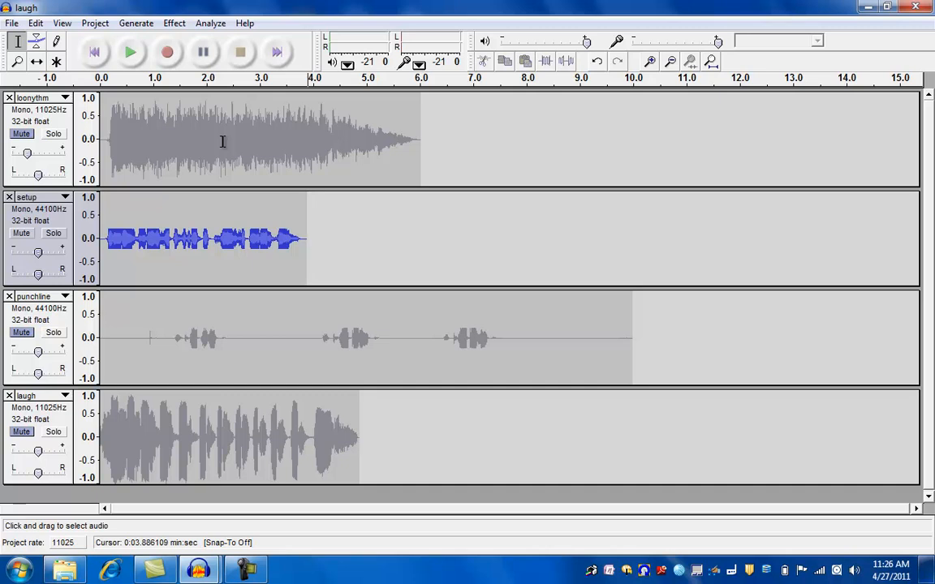
Slide the setup clip with the Time Shift Tool to start near 5.8 seconds.
left_click(56, 62)
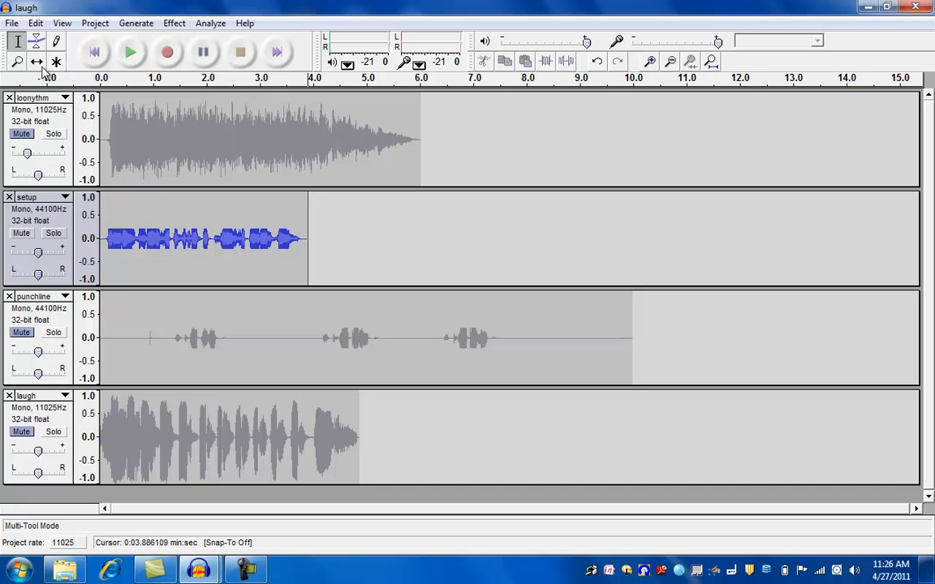
left_click(36, 63)
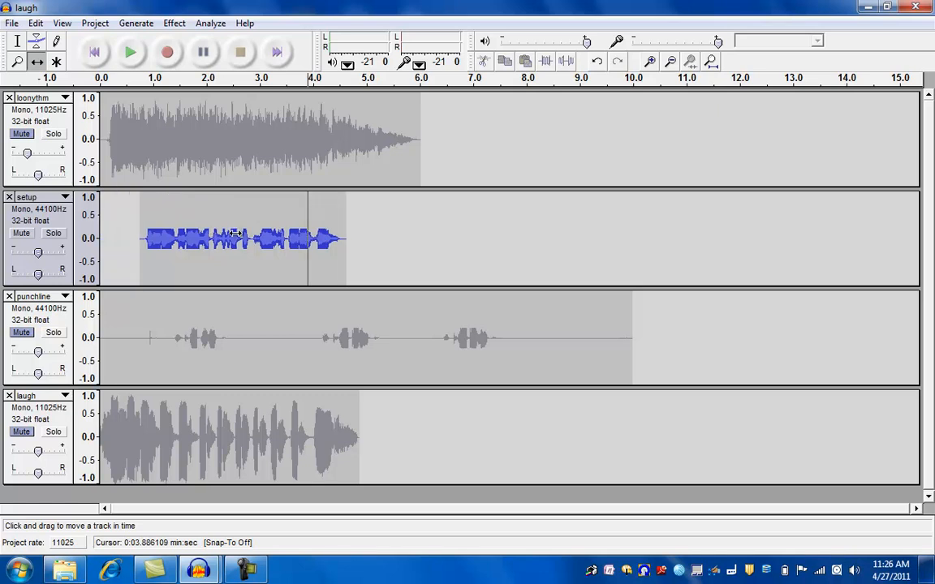
left_click_drag(240, 237, 519, 238)
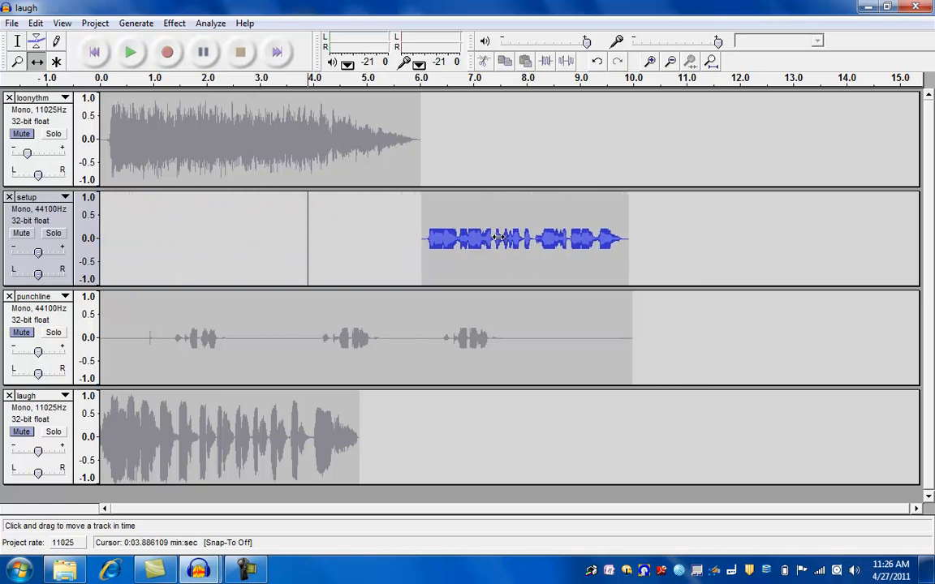
left_click_drag(524, 239, 509, 239)
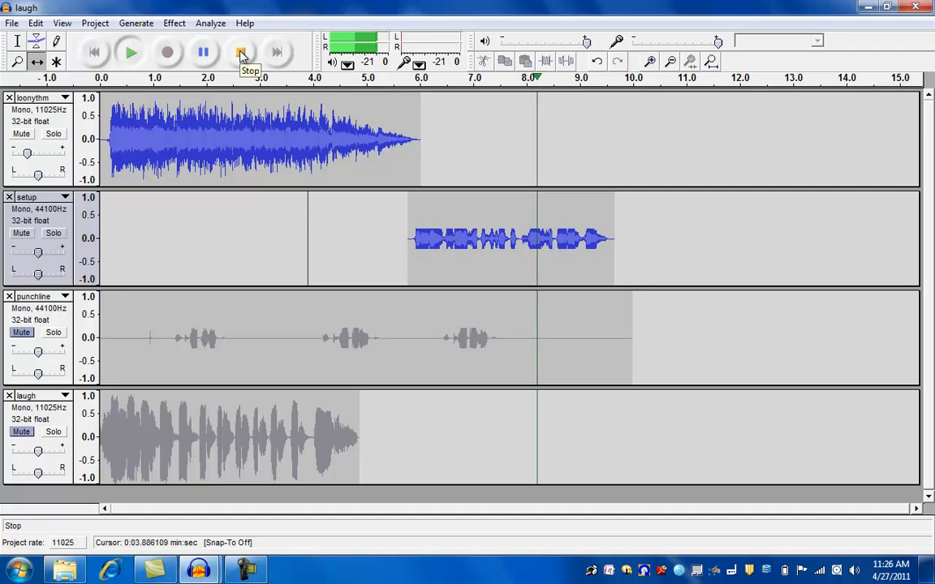
left_click(241, 52)
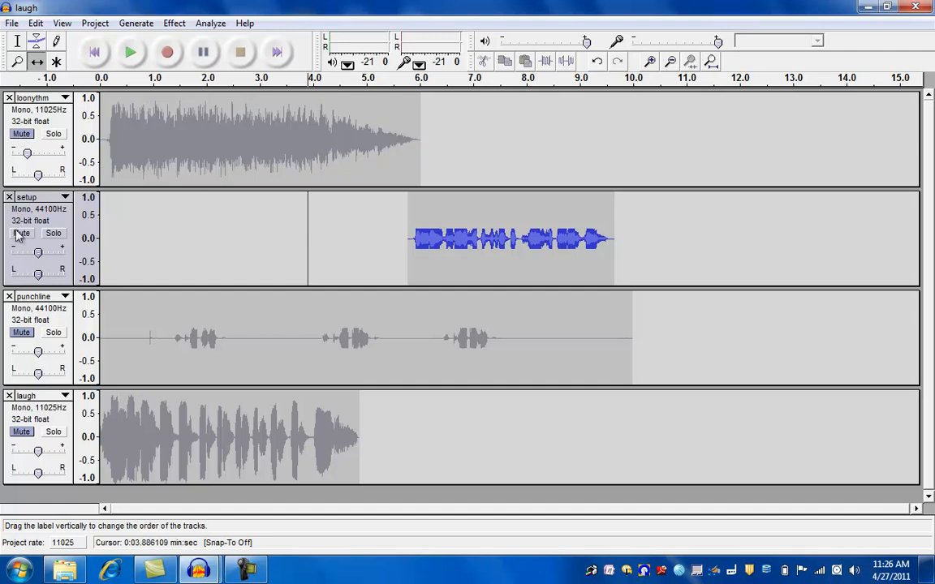
Mute setup, preview the punchline, and select its first phrase (0–3.95 s) for deletion.
left_click(21, 233)
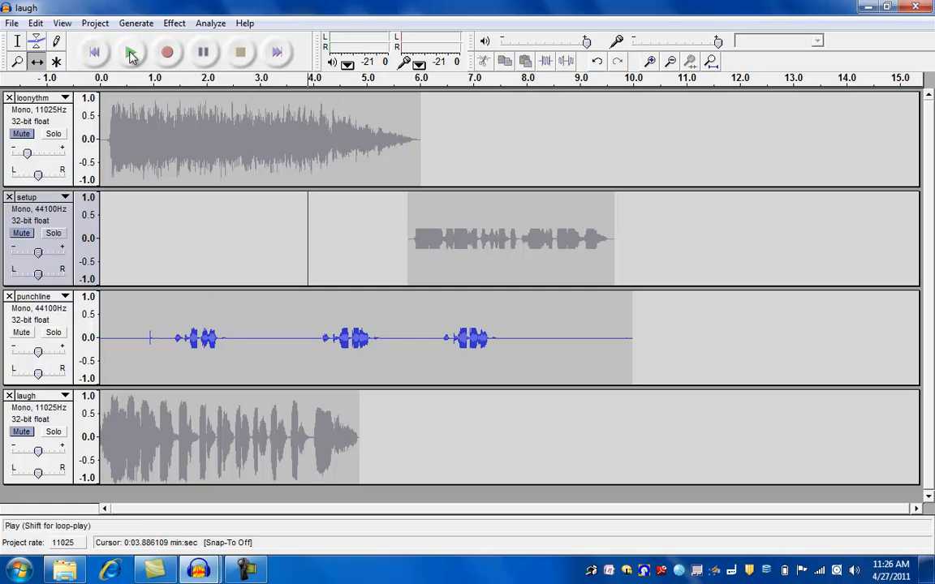
left_click(131, 52)
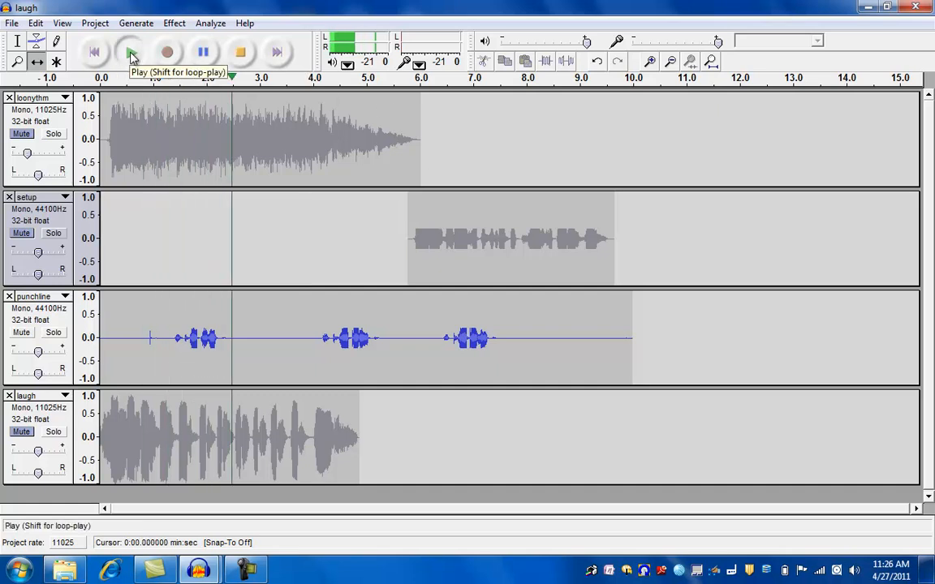
left_click(132, 51)
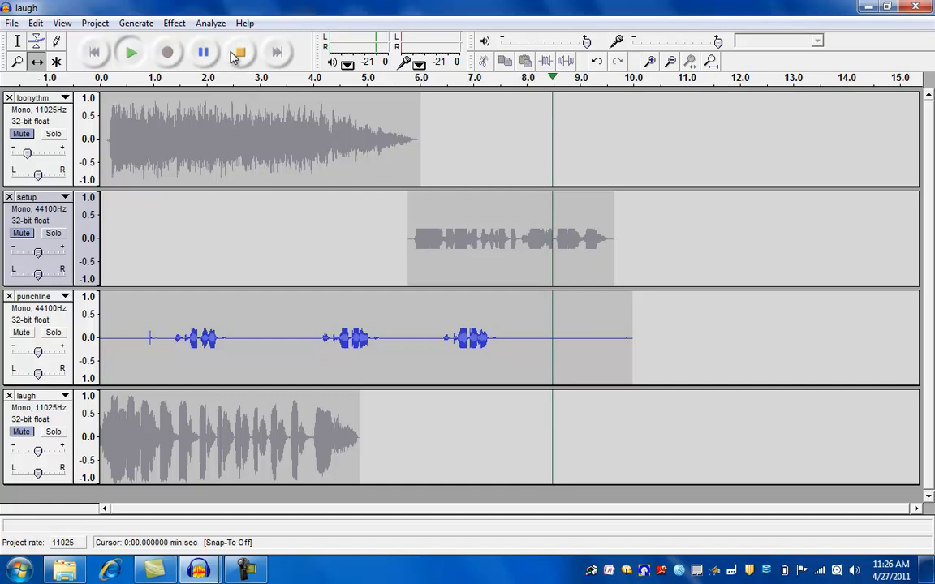
left_click(239, 52)
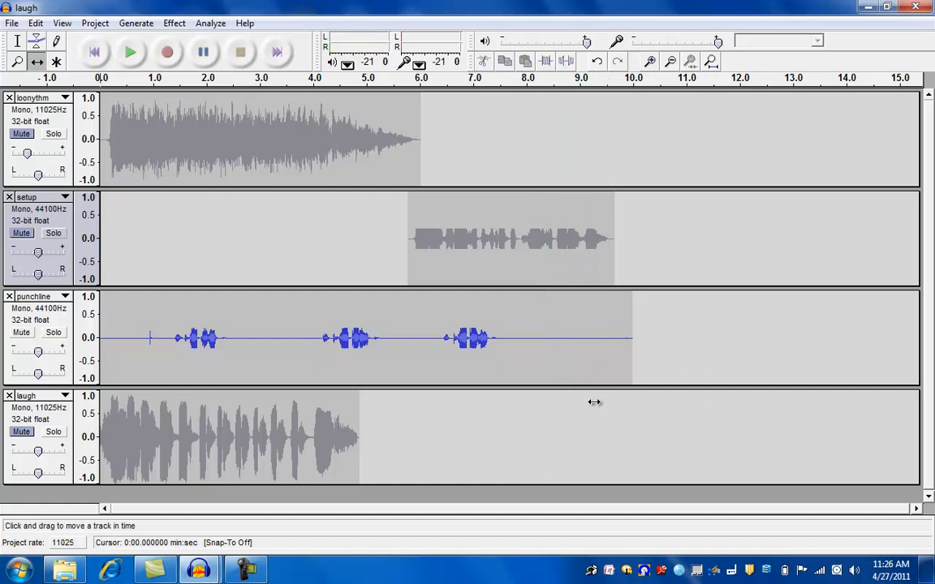
mouse_move(235, 203)
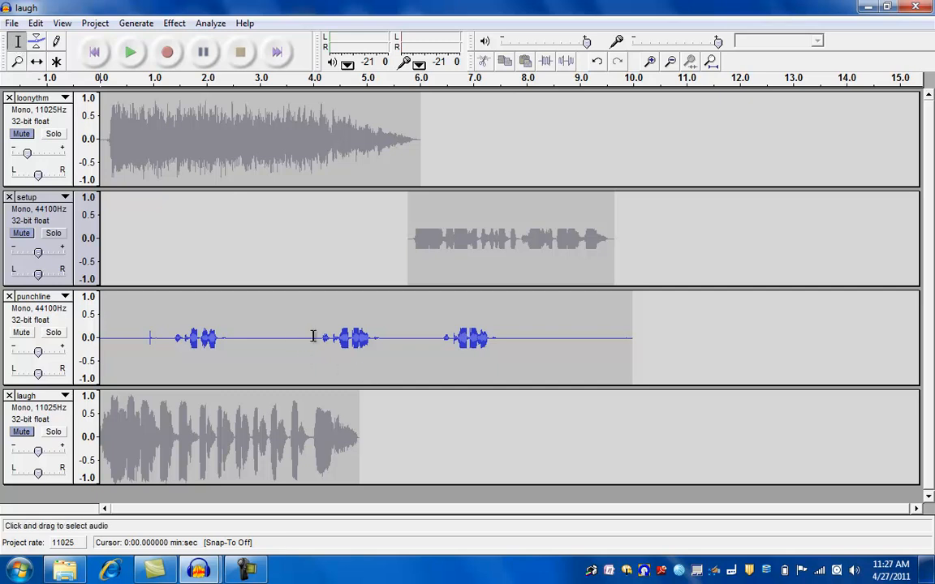
left_click_drag(97, 337, 310, 337)
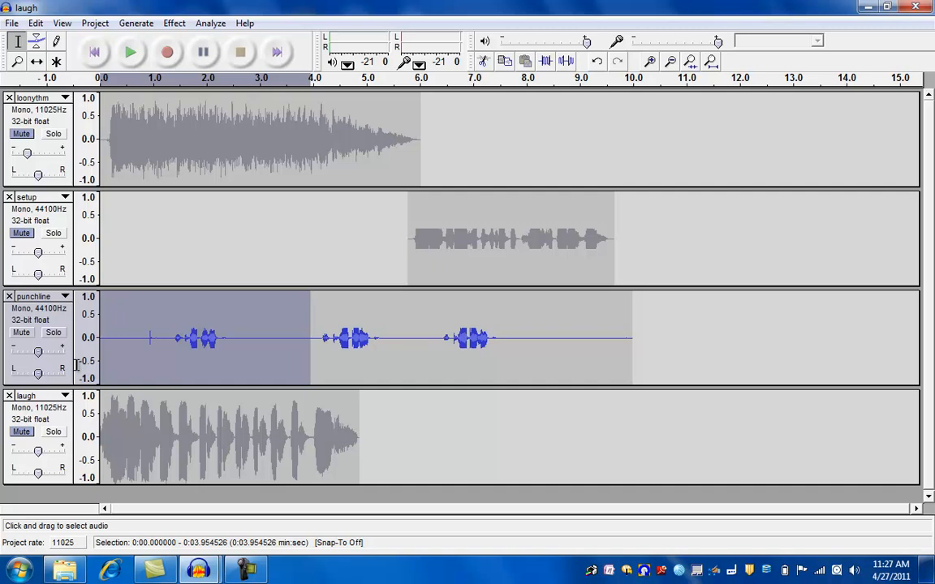
mouse_move(84, 365)
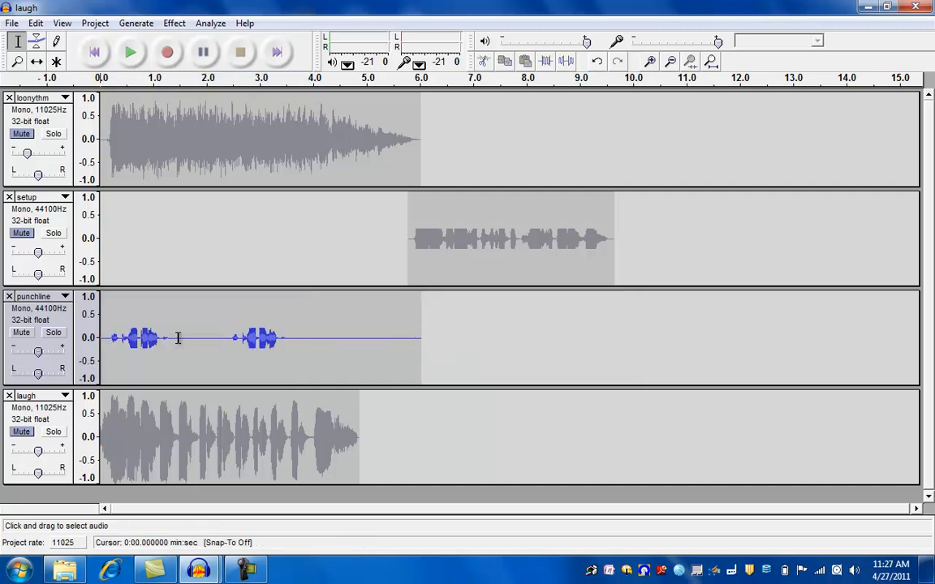
left_click_drag(181, 337, 421, 337)
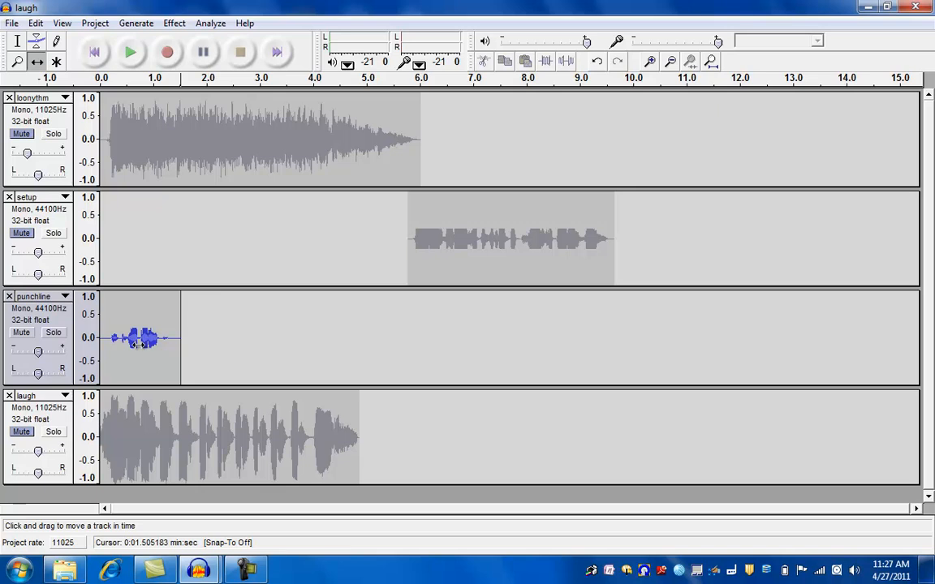
Shift the punchline to about 9.7 s, right after setup, and play all three tracks.
left_click_drag(142, 336, 645, 337)
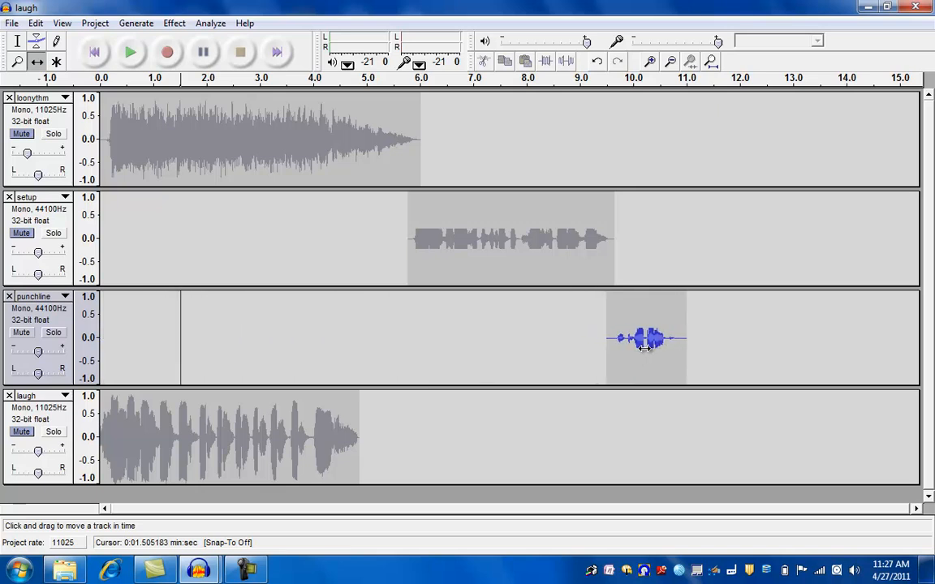
left_click_drag(645, 339, 654, 338)
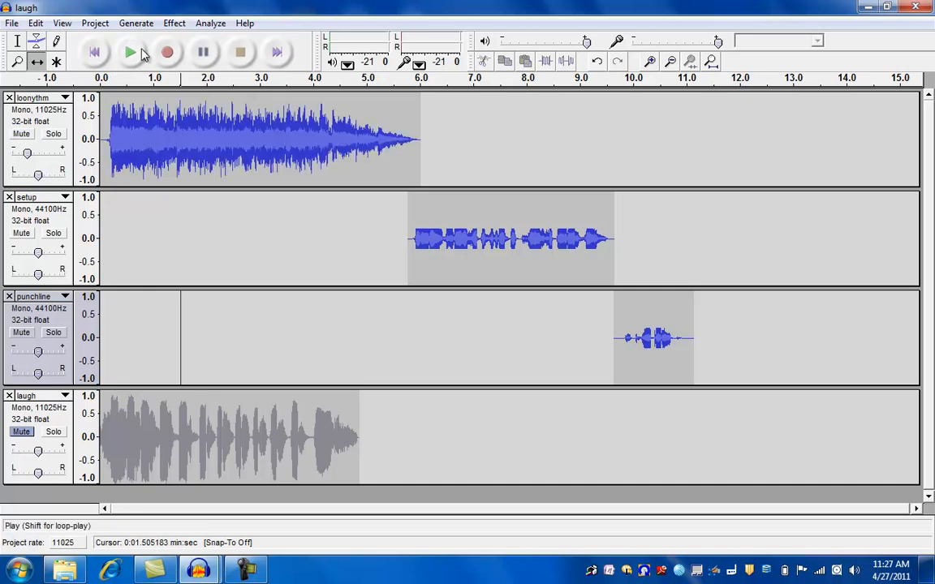
left_click(130, 52)
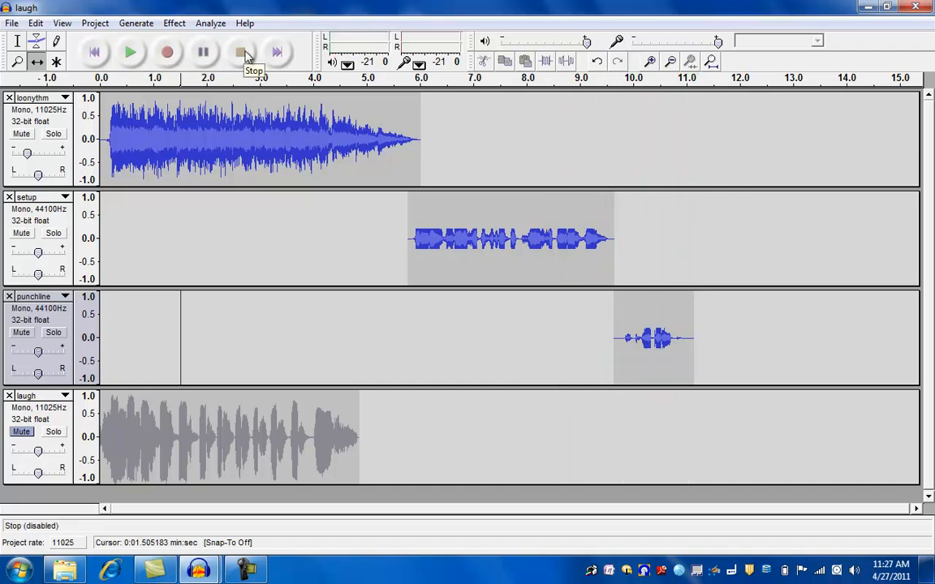
mouse_move(222, 362)
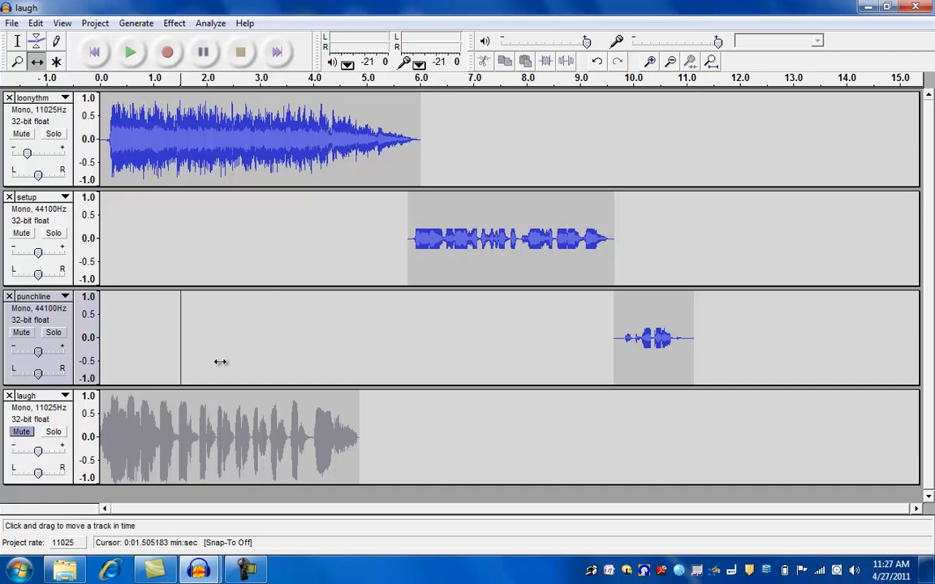
mouse_move(14, 316)
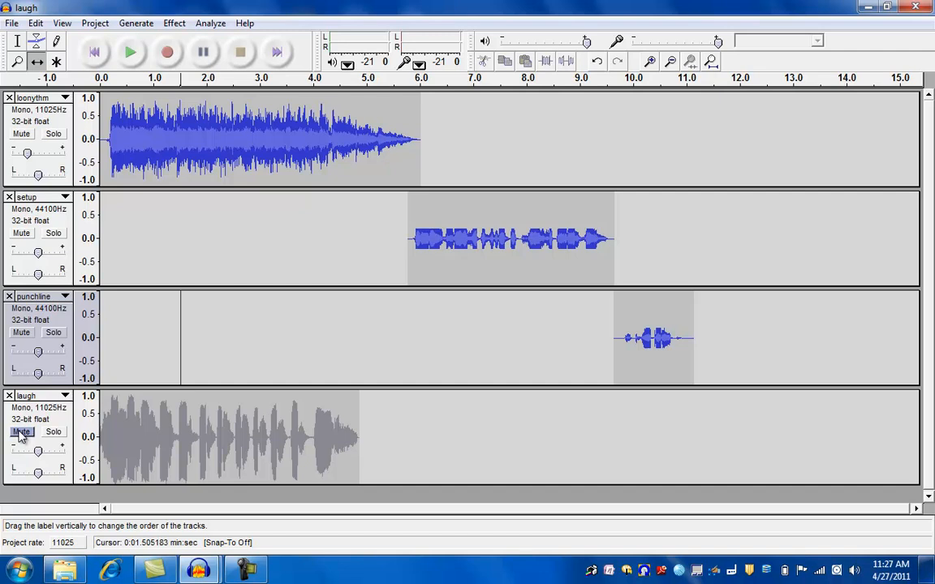
Slide the laugh clip to start where the punchline ends, then play all four tracks from the start.
left_click_drag(227, 437, 649, 437)
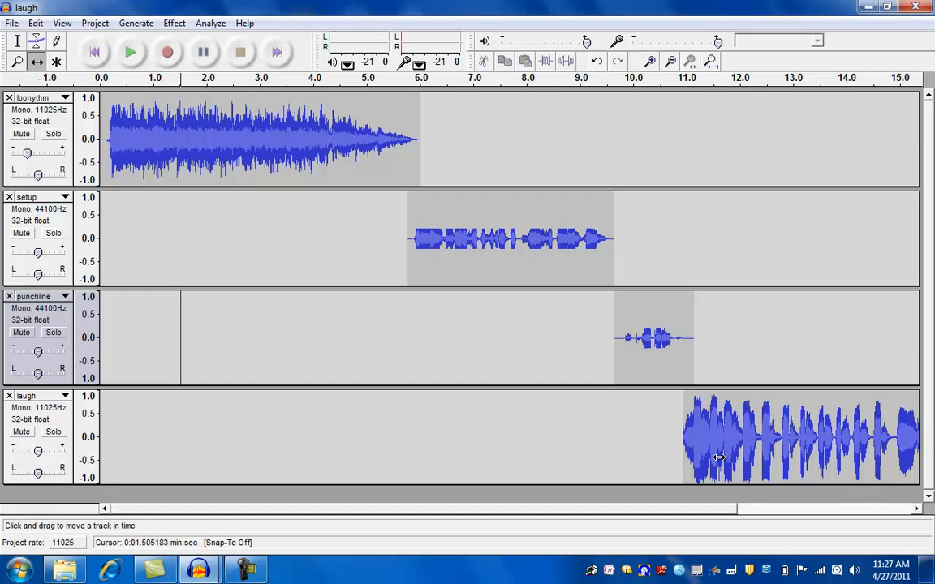
left_click(92, 52)
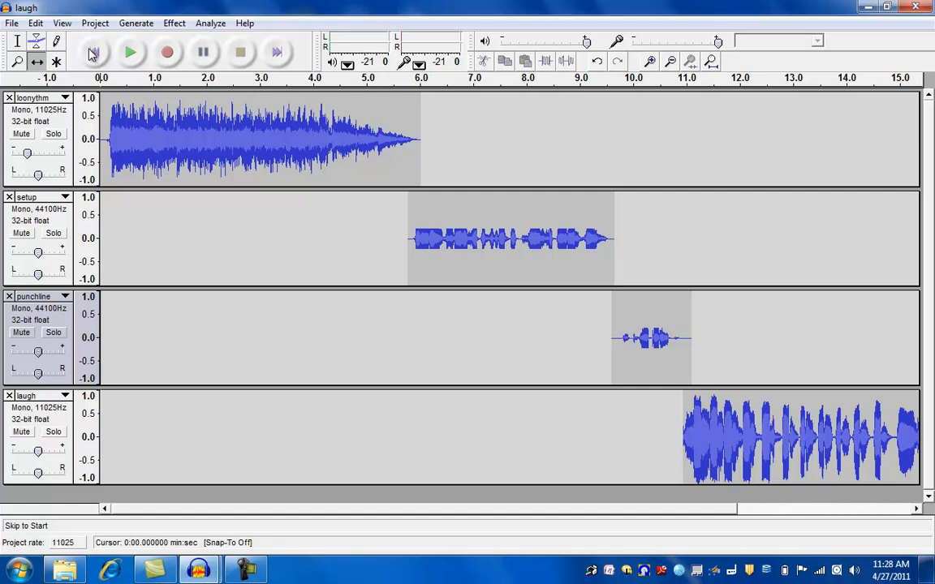
mouse_move(132, 52)
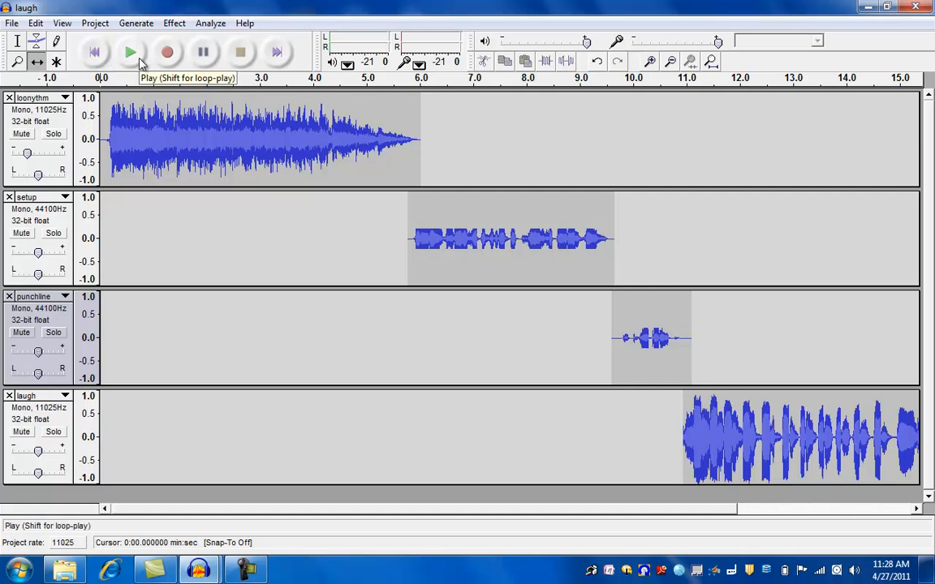
left_click(130, 52)
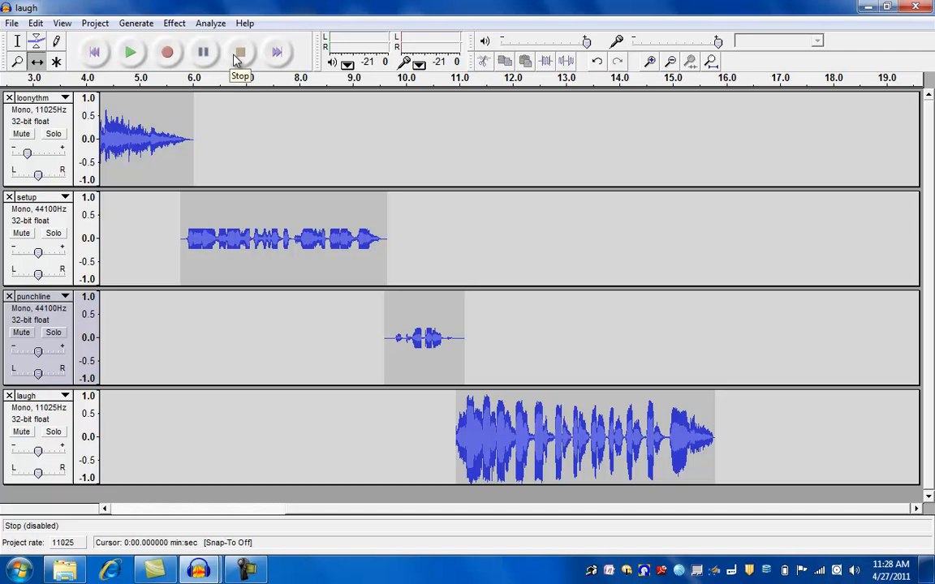
mouse_move(240, 59)
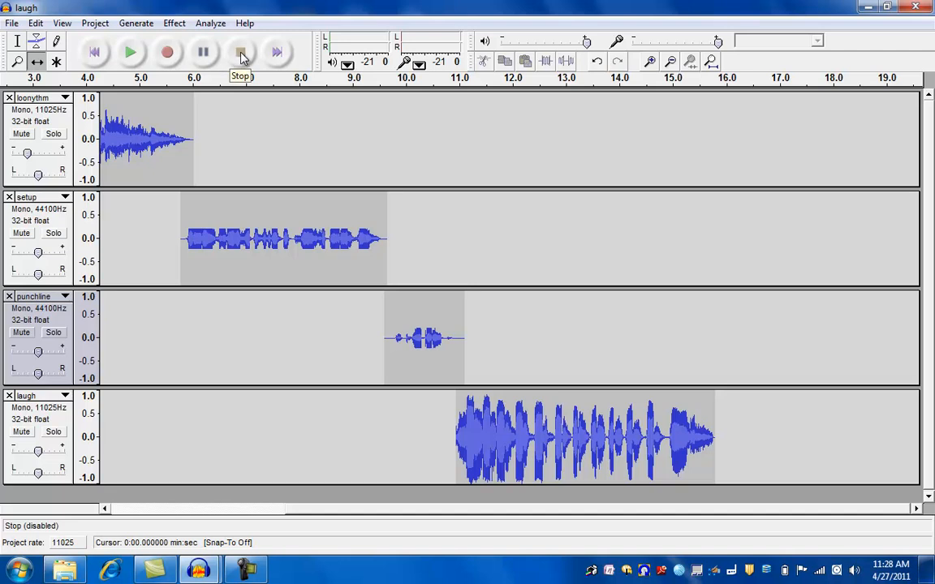
mouse_move(548, 441)
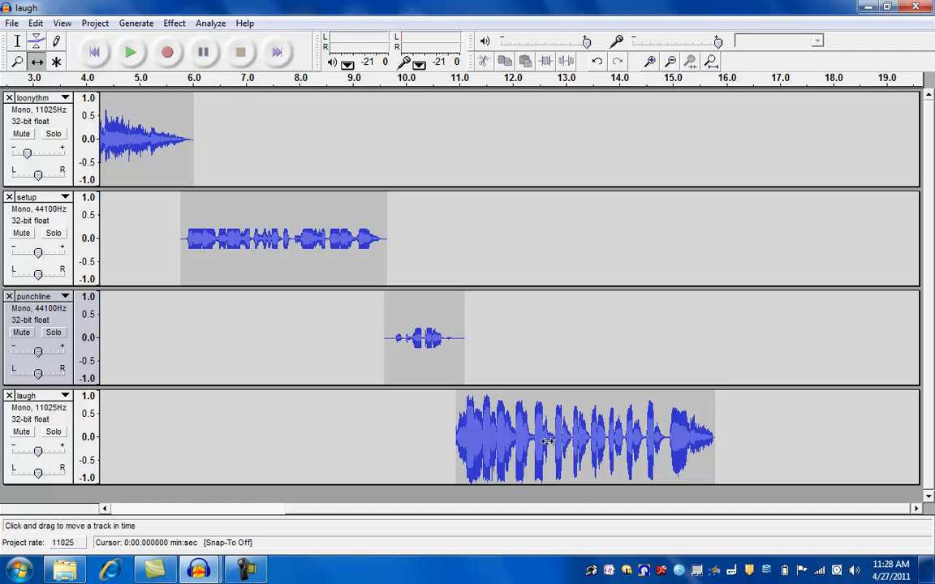
mouse_move(39, 455)
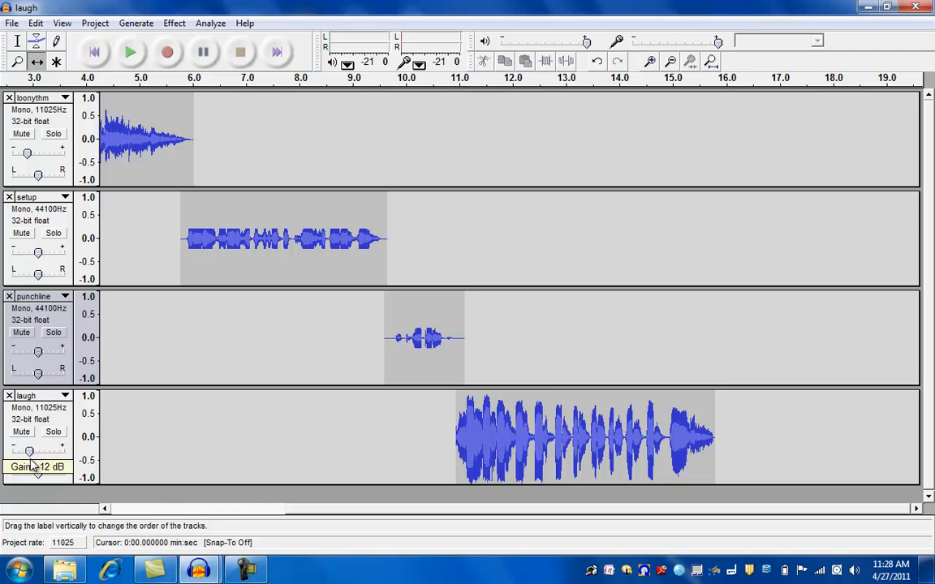
mouse_move(395, 387)
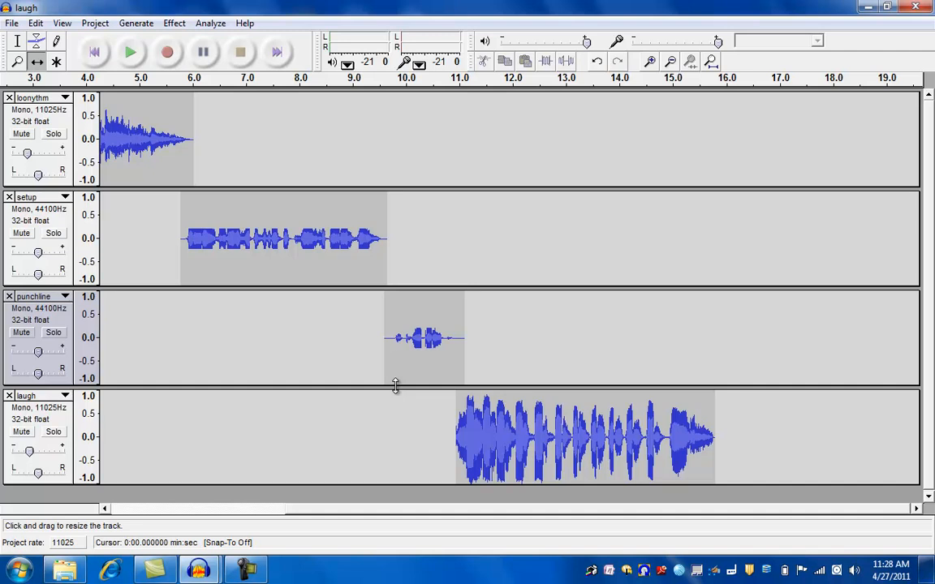
mouse_move(273, 97)
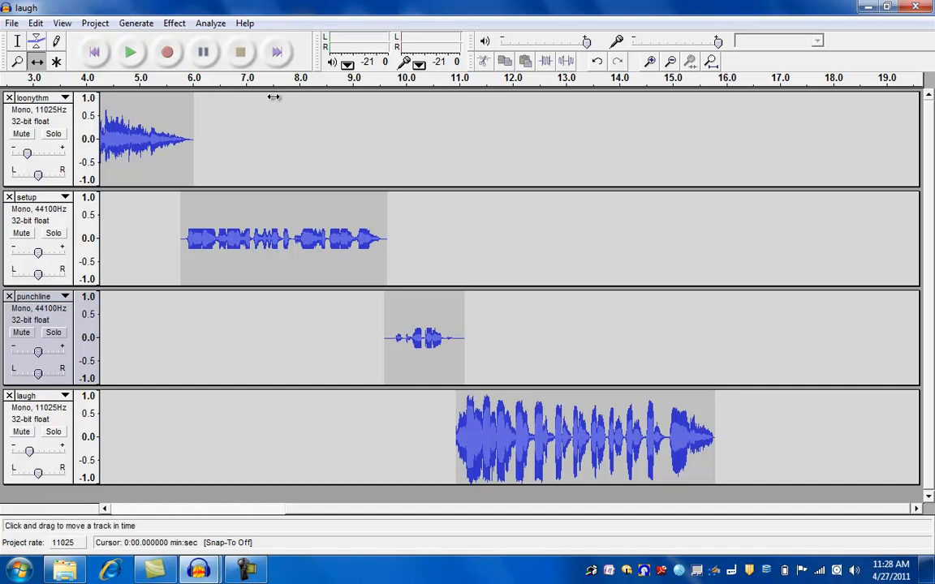
mouse_move(91, 88)
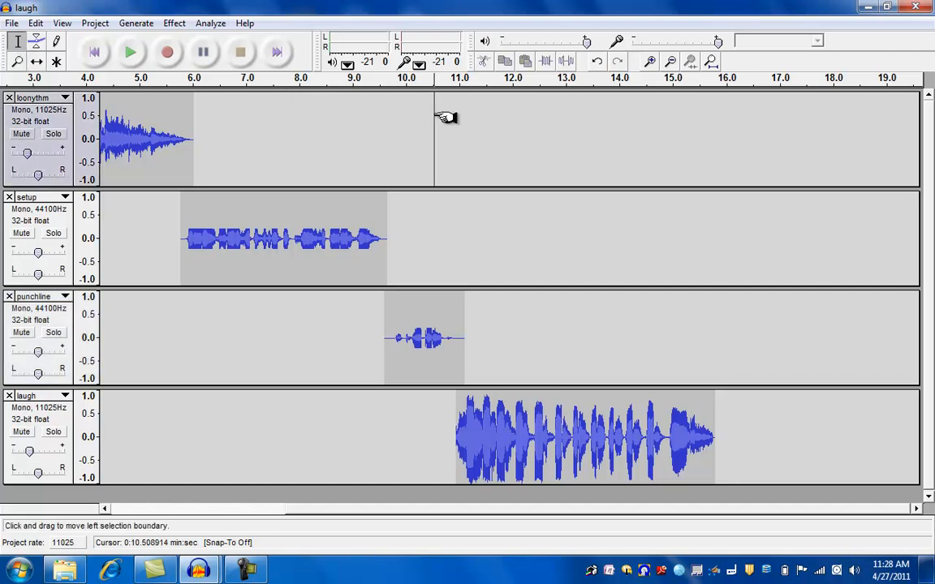
mouse_move(132, 52)
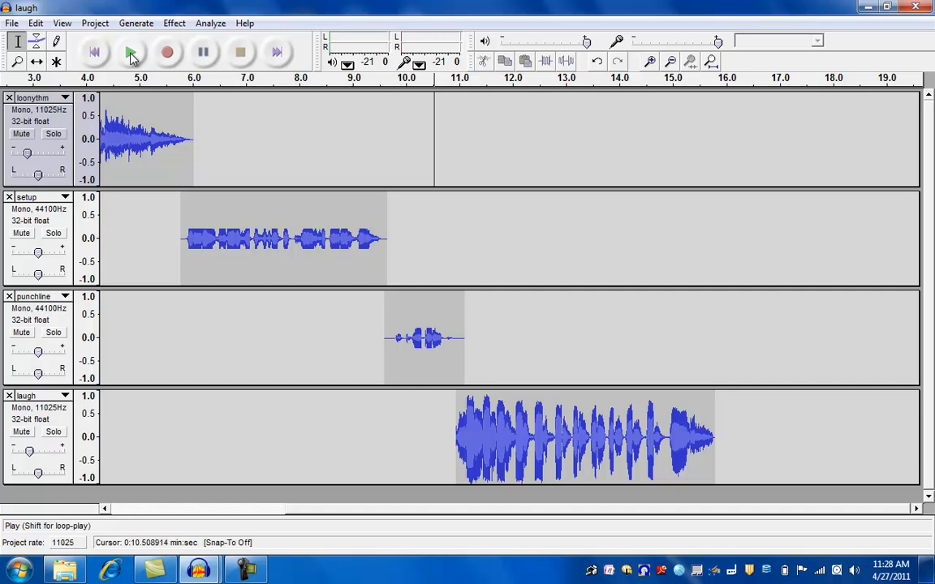
Preview the punchline-into-laugh stretch from 10.5 s, then stop playback.
left_click(131, 52)
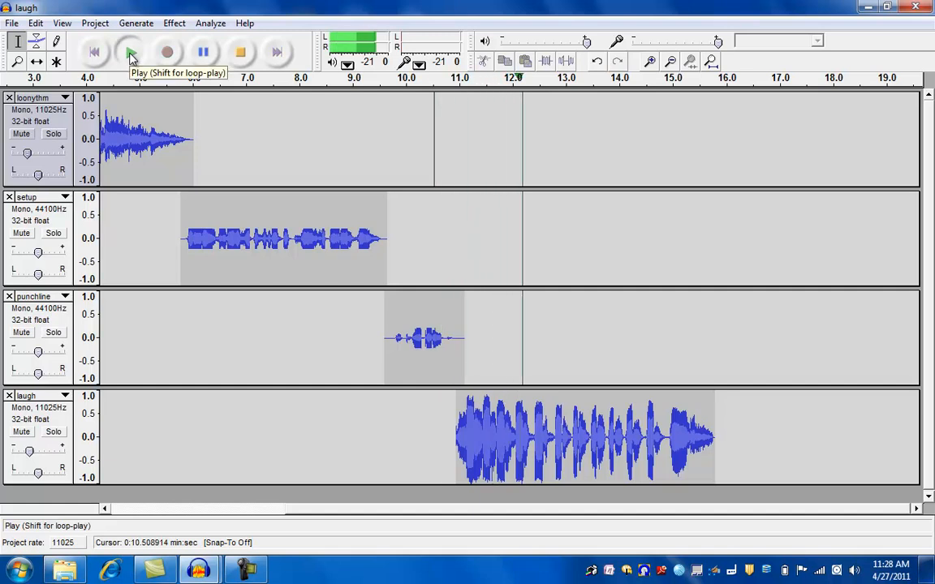
left_click(130, 52)
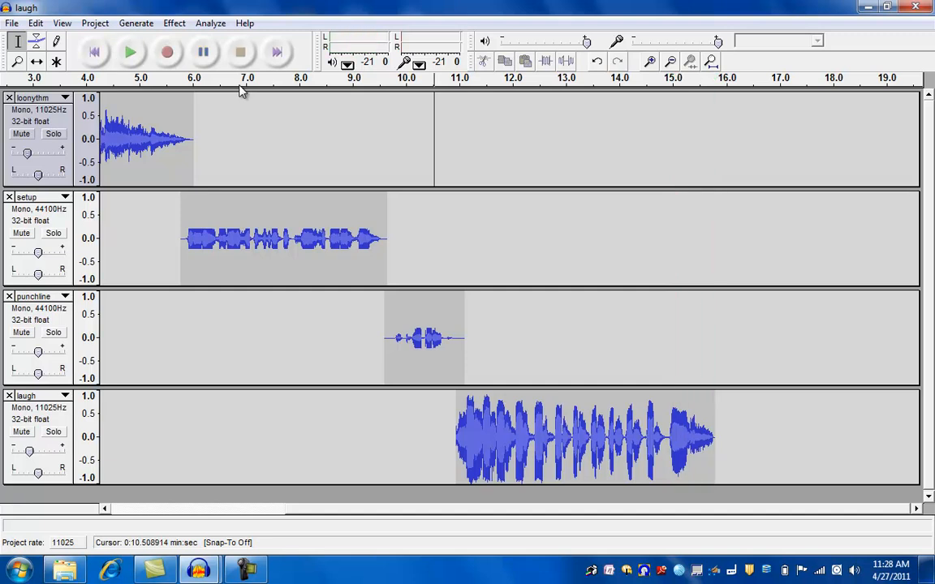
mouse_move(240, 52)
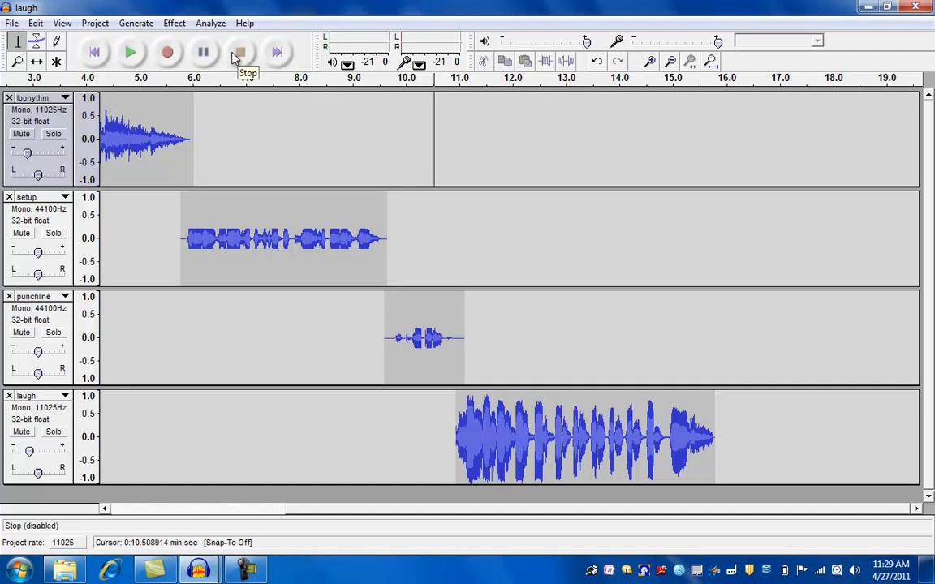
mouse_move(106, 91)
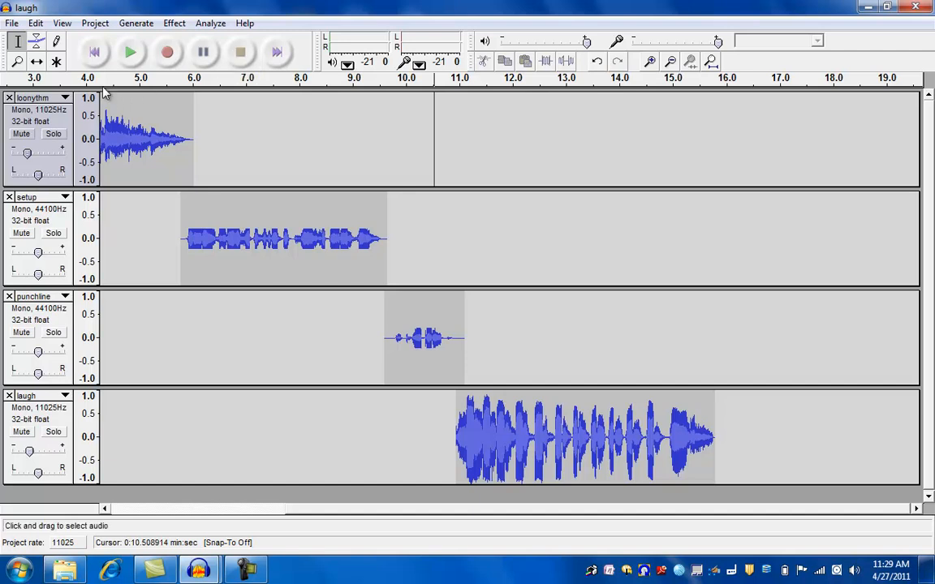
Start exporting the project as WAV and accept the mono mixdown warning.
left_click(12, 23)
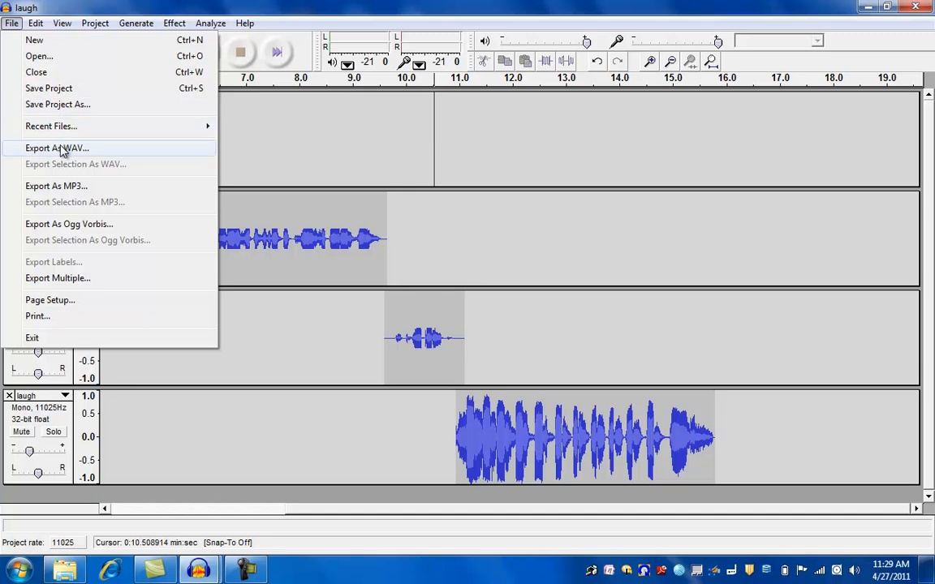
left_click(57, 147)
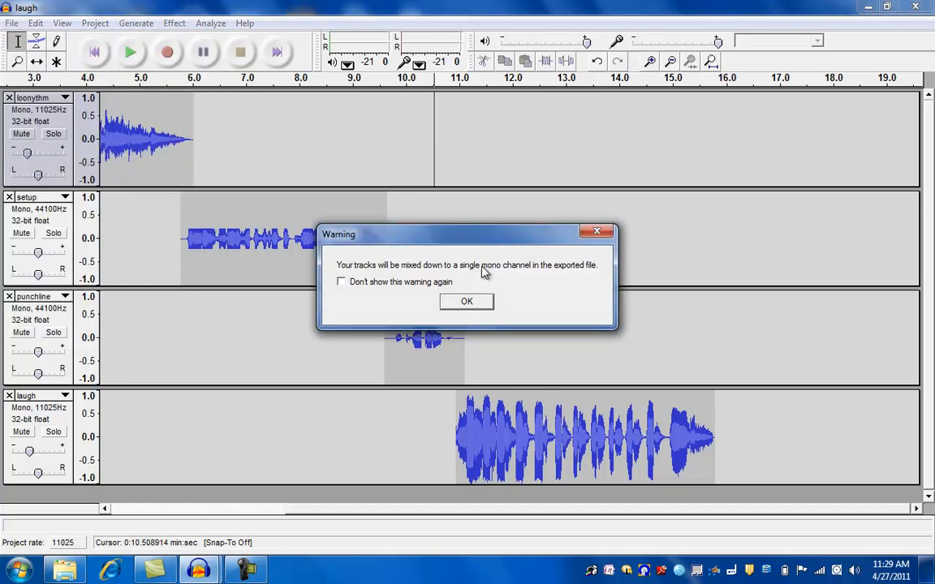
mouse_move(466, 301)
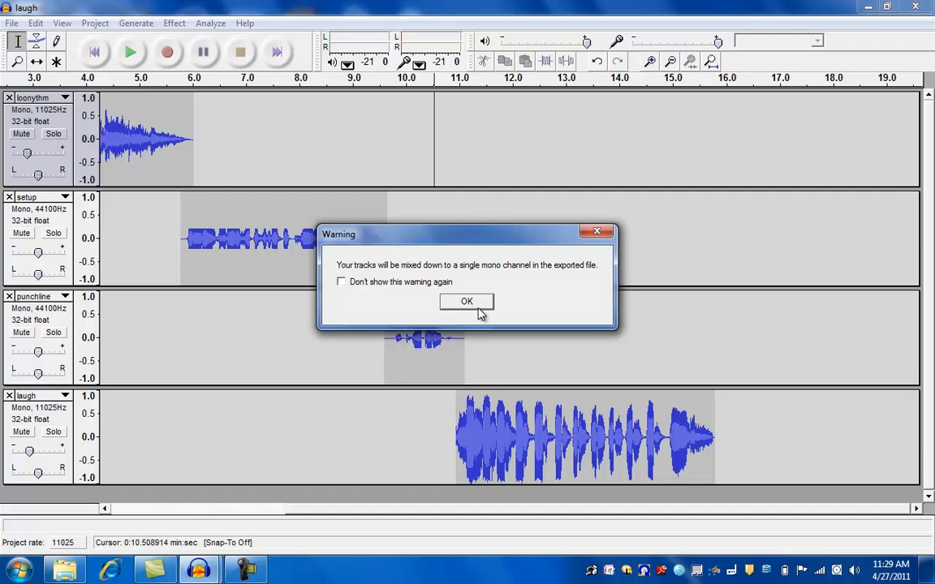
left_click(466, 301)
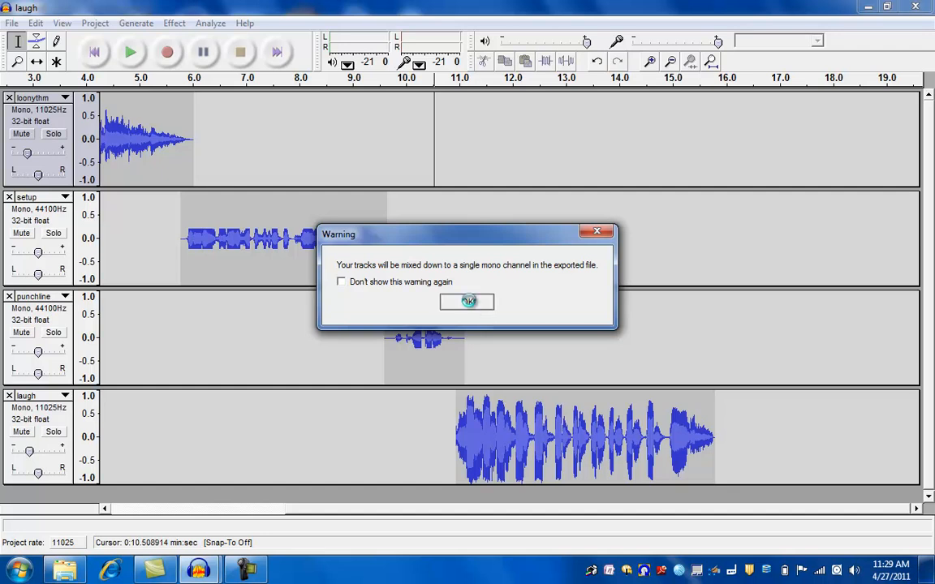
left_click(468, 301)
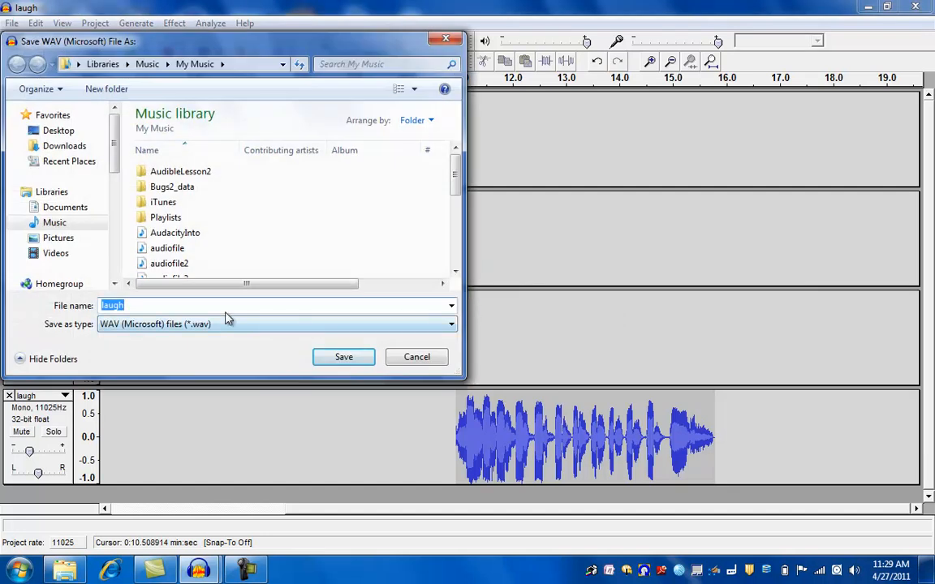
mouse_move(213, 309)
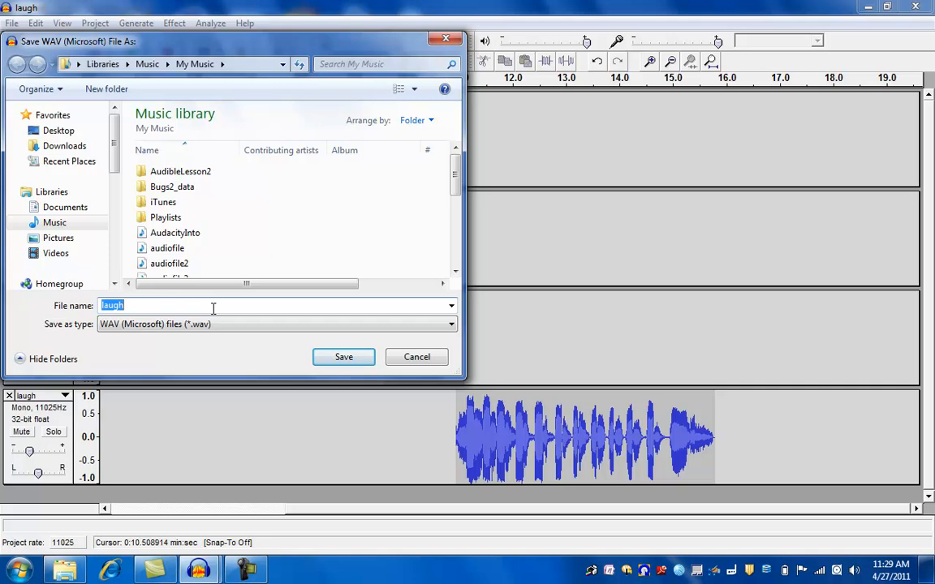
Save the export as 'finished2' in the AudibleLesson2 folder.
type("f")
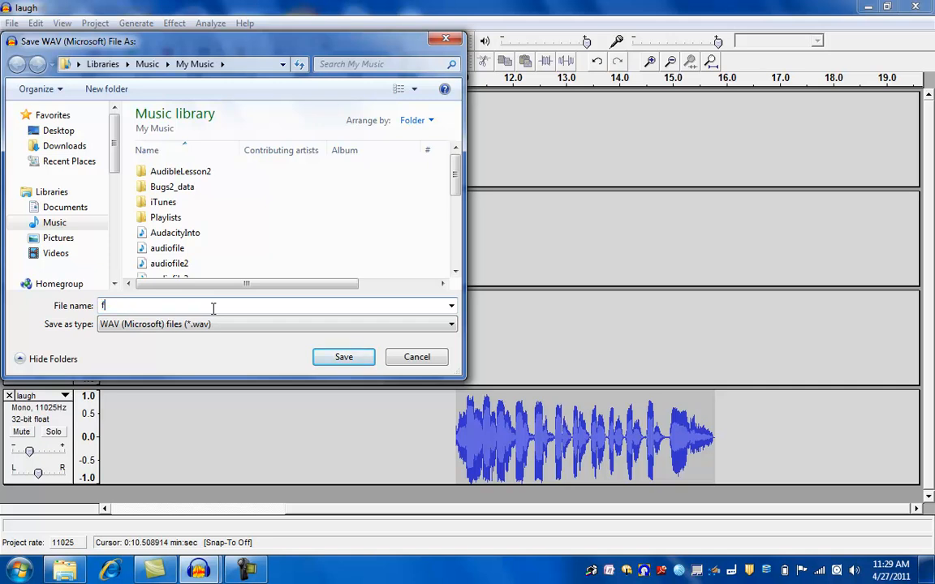
type("inished")
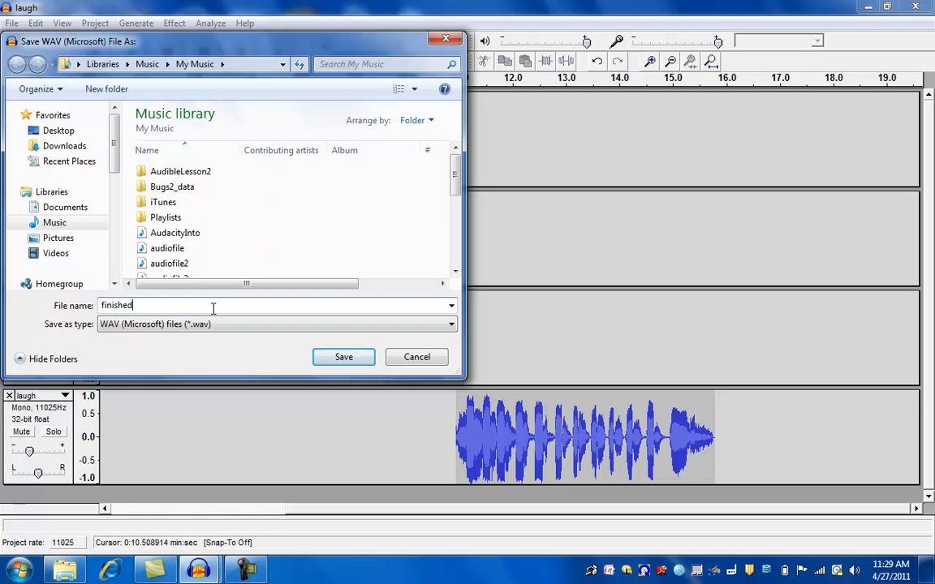
type("2")
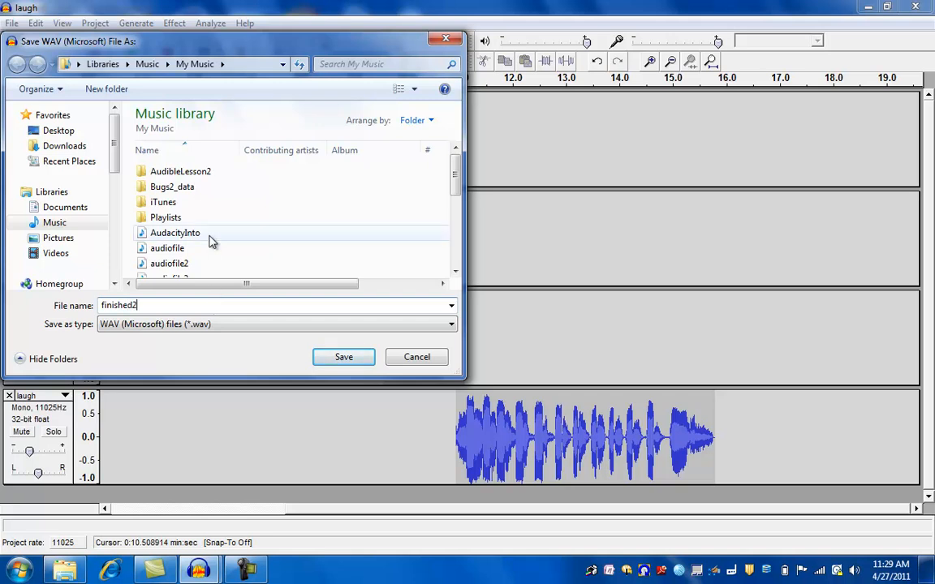
double_click(181, 171)
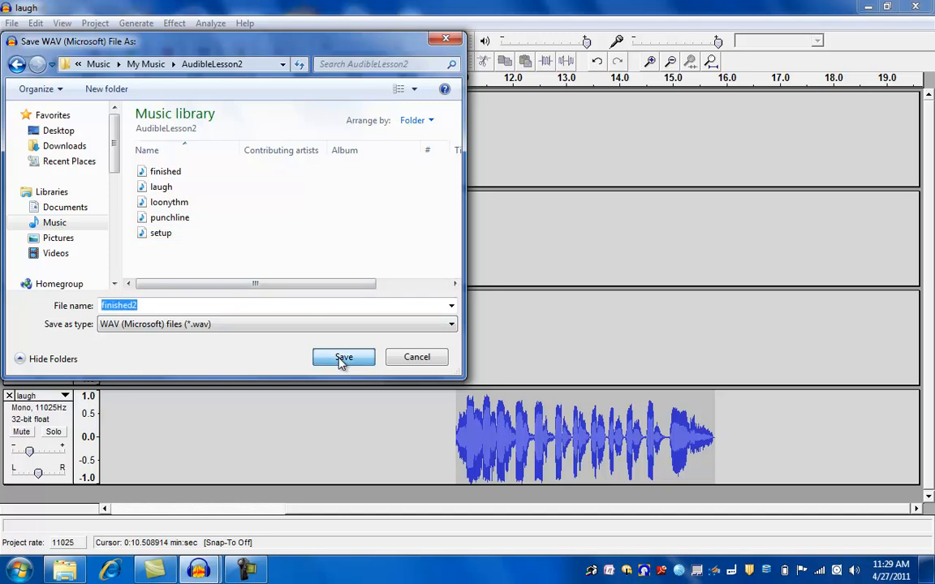
left_click(344, 357)
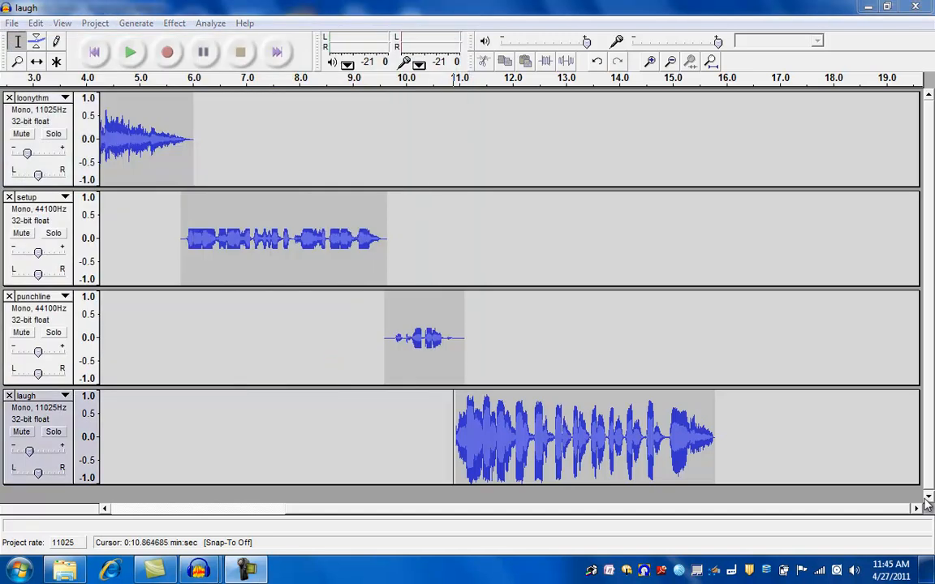
mouse_move(881, 451)
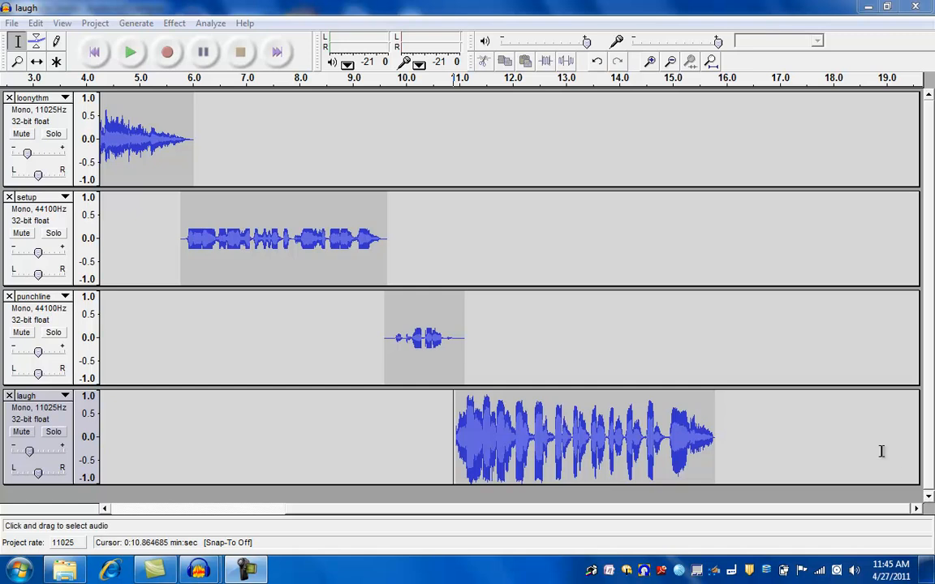
mouse_move(753, 366)
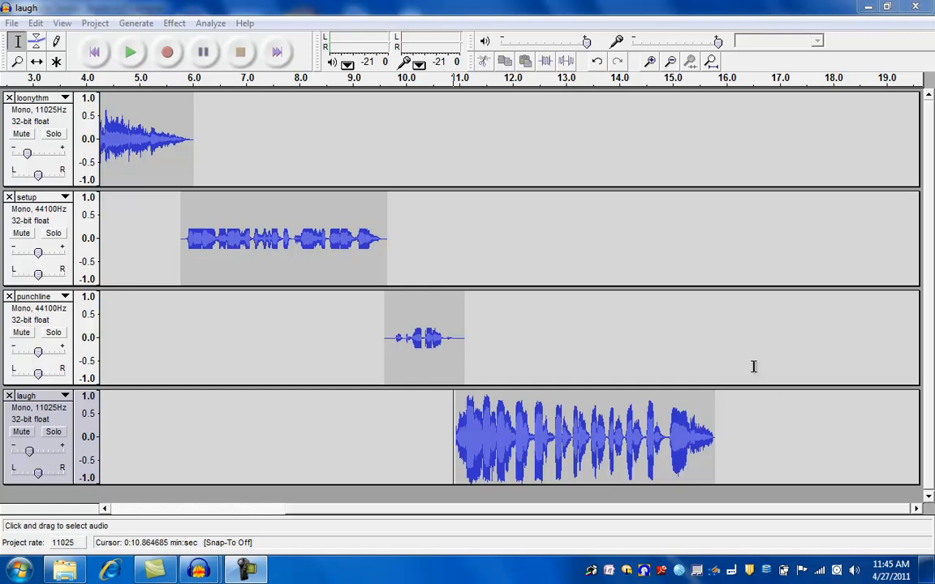
mouse_move(661, 283)
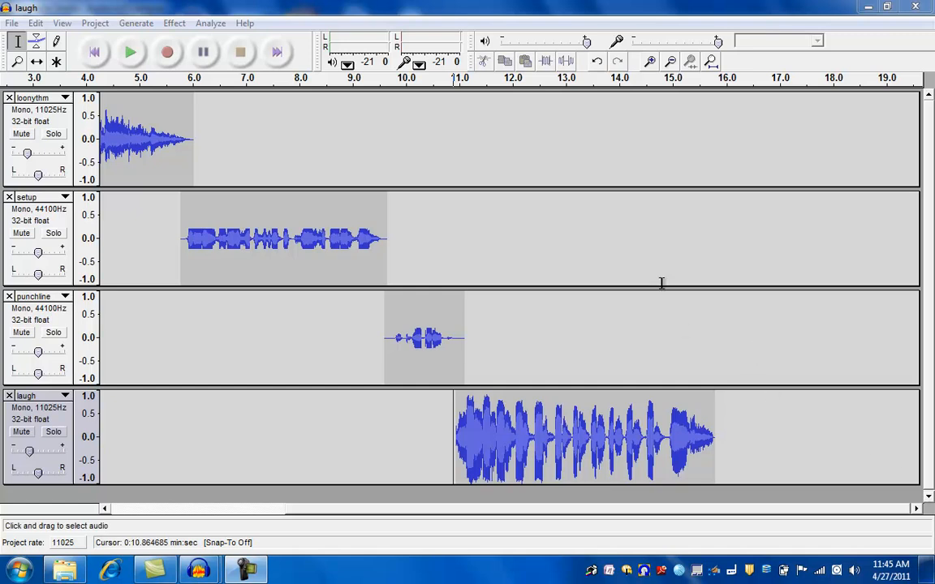